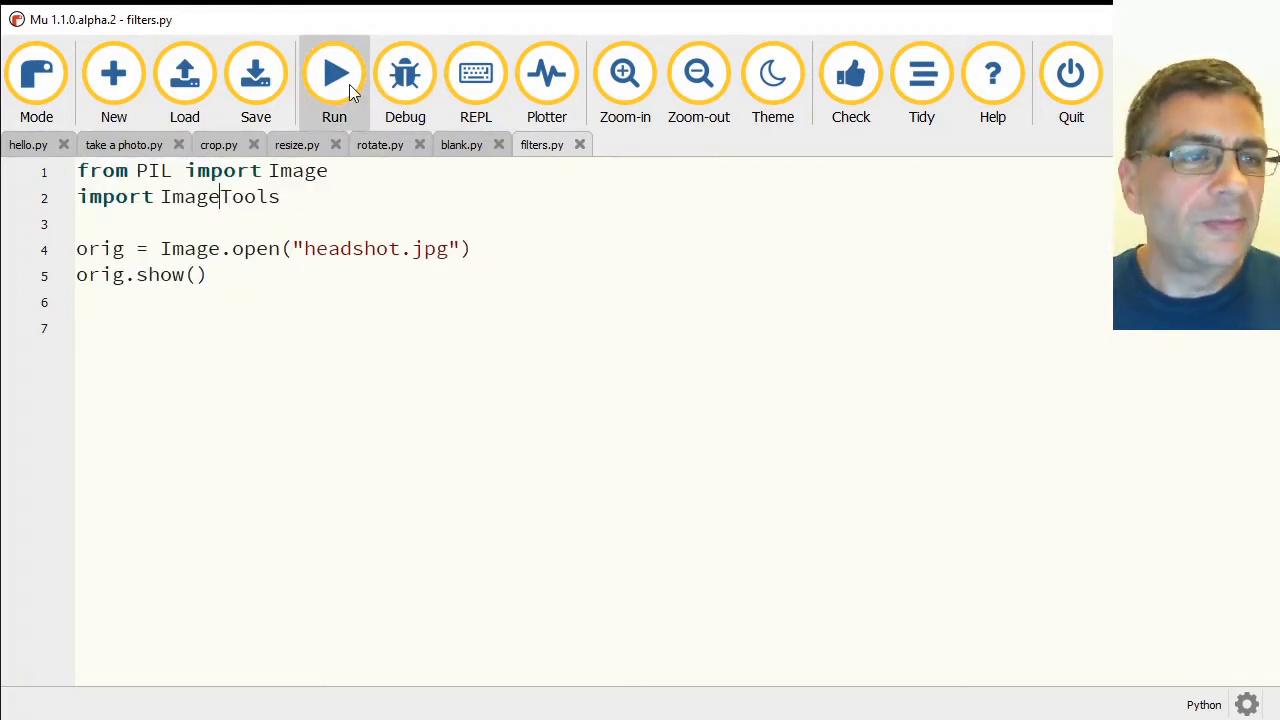
# Run filters.py to display the original headshot.jpg photo.
pyautogui.click(334, 72)
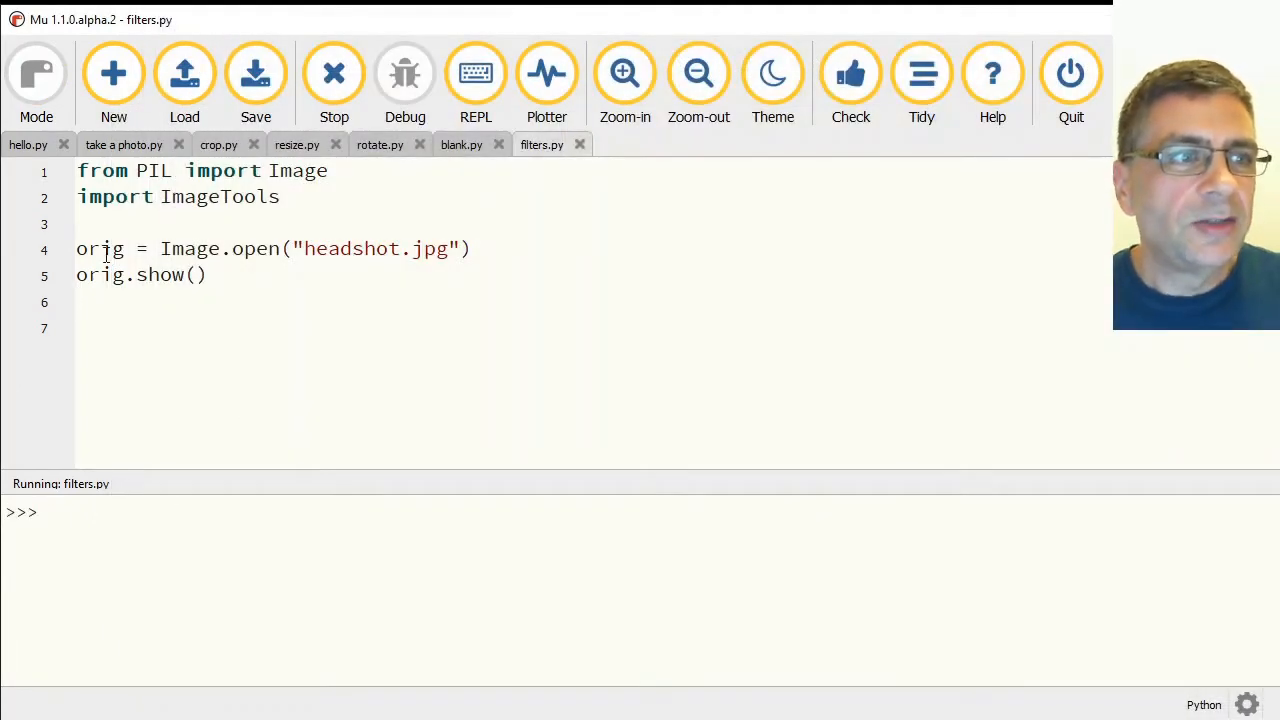
pyautogui.doubleClick(99, 248)
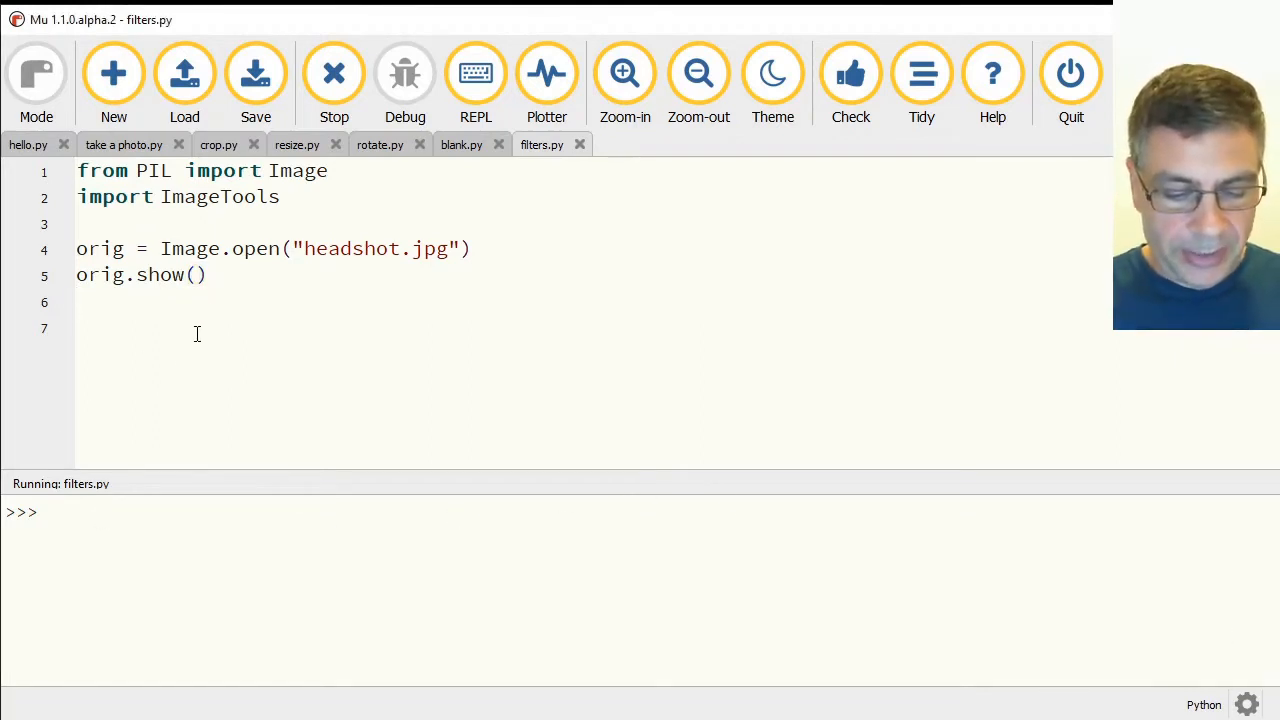
# Add blackwhite = orig.convert(mode="1") and blackwhite.show() to the script.
pyautogui.write('blackwhite =')
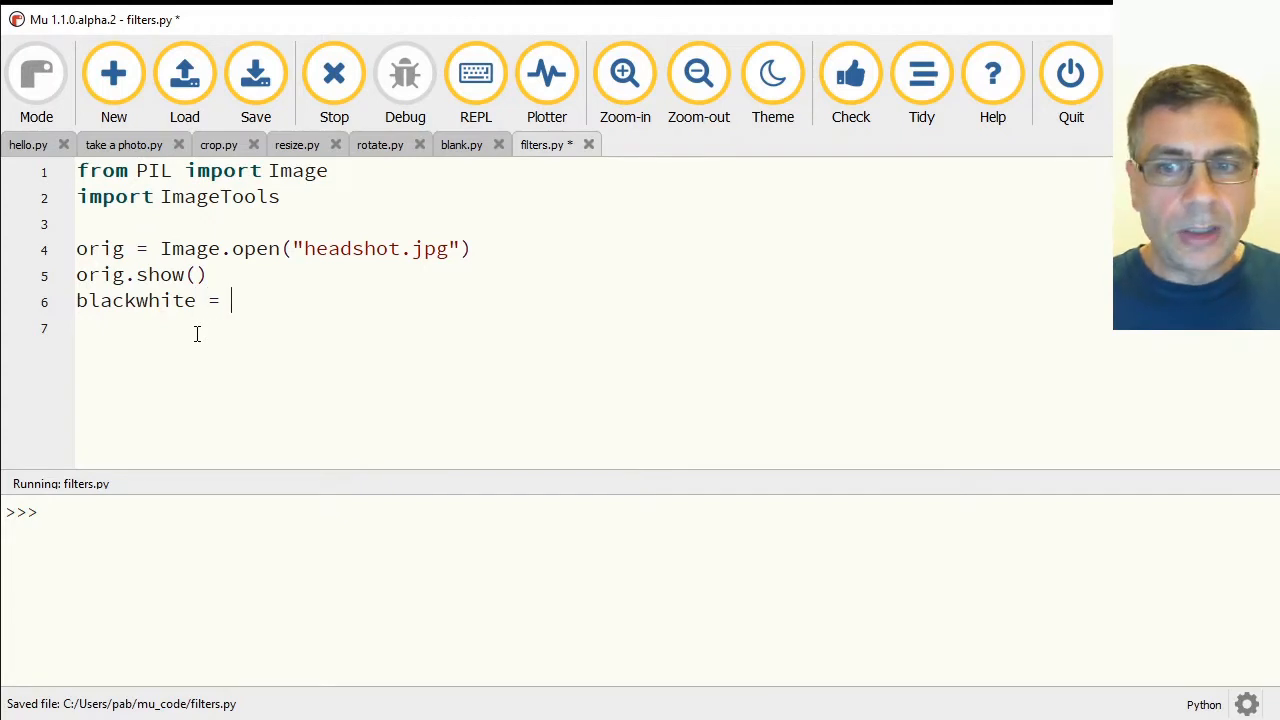
pyautogui.write('ori')
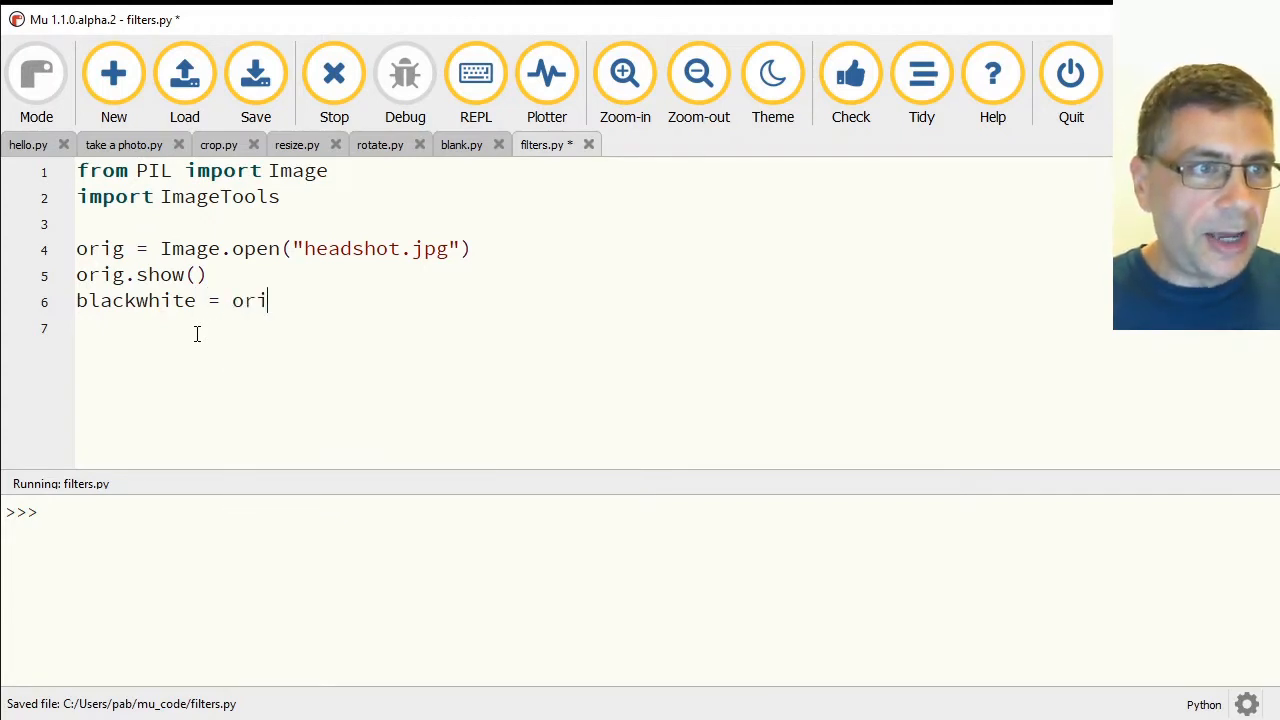
pyautogui.write('g')
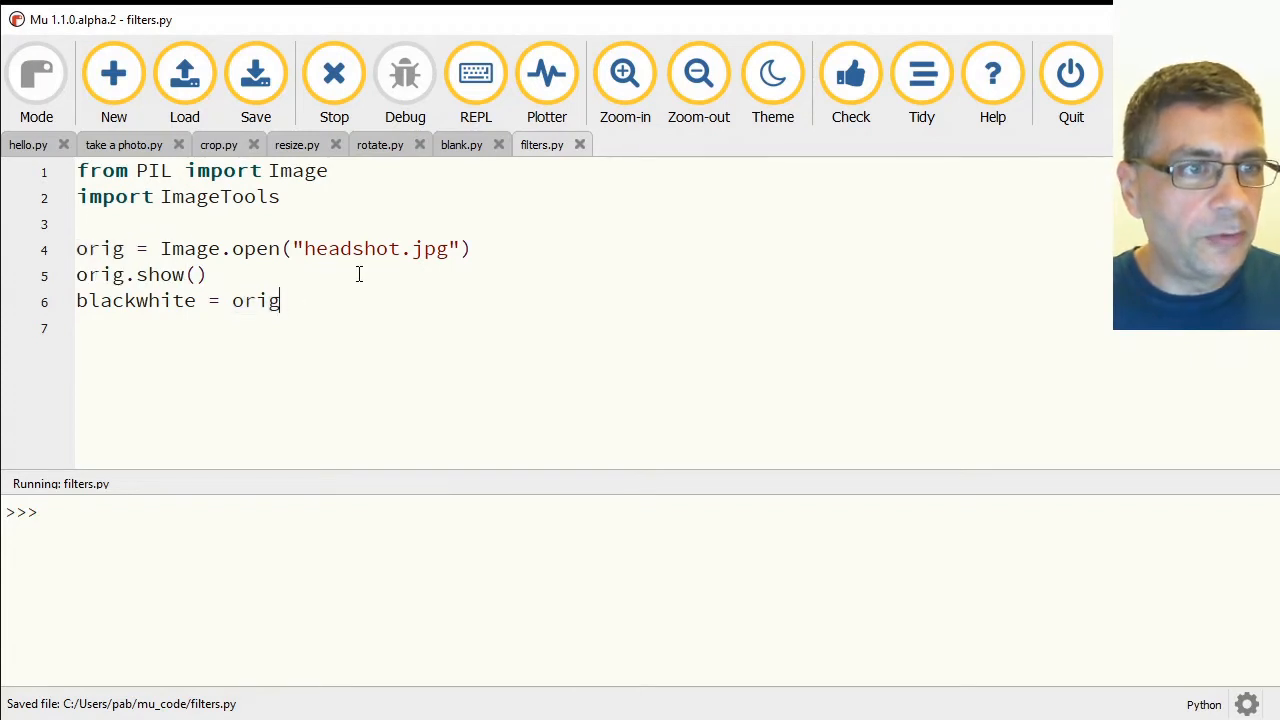
pyautogui.write('.')
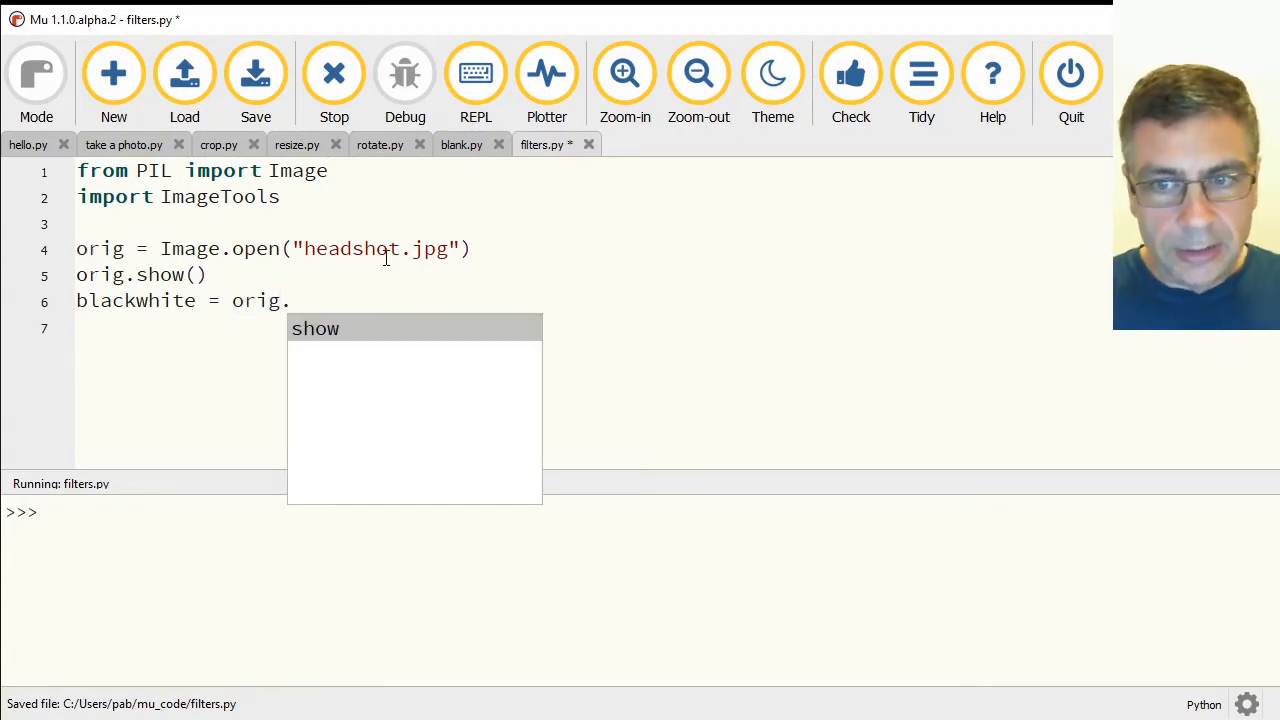
pyautogui.write('conver')
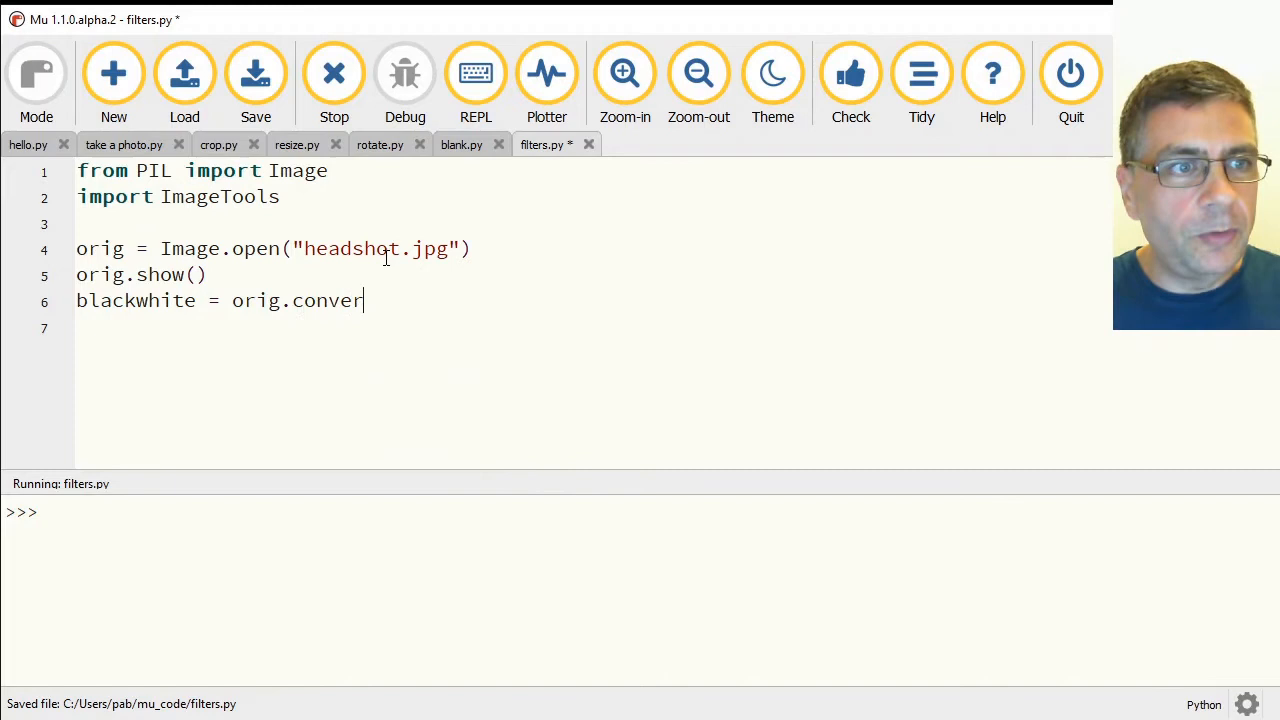
pyautogui.write('t()')
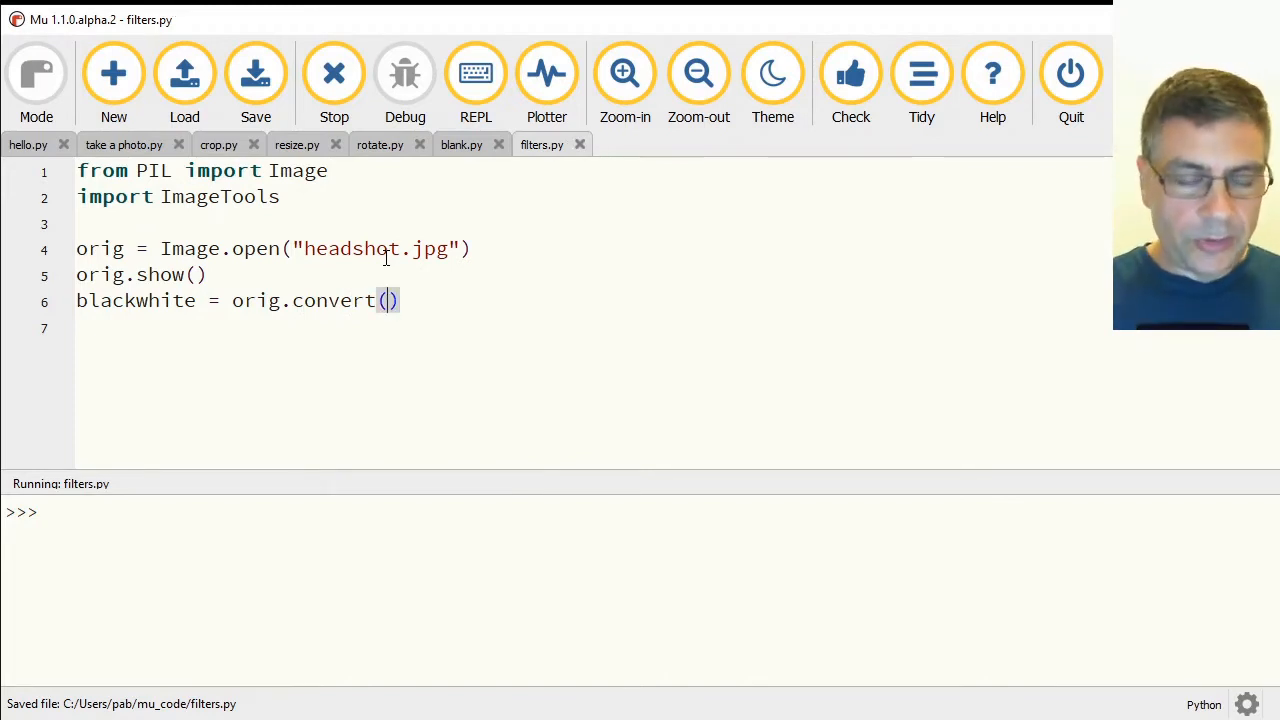
pyautogui.write('mode="')
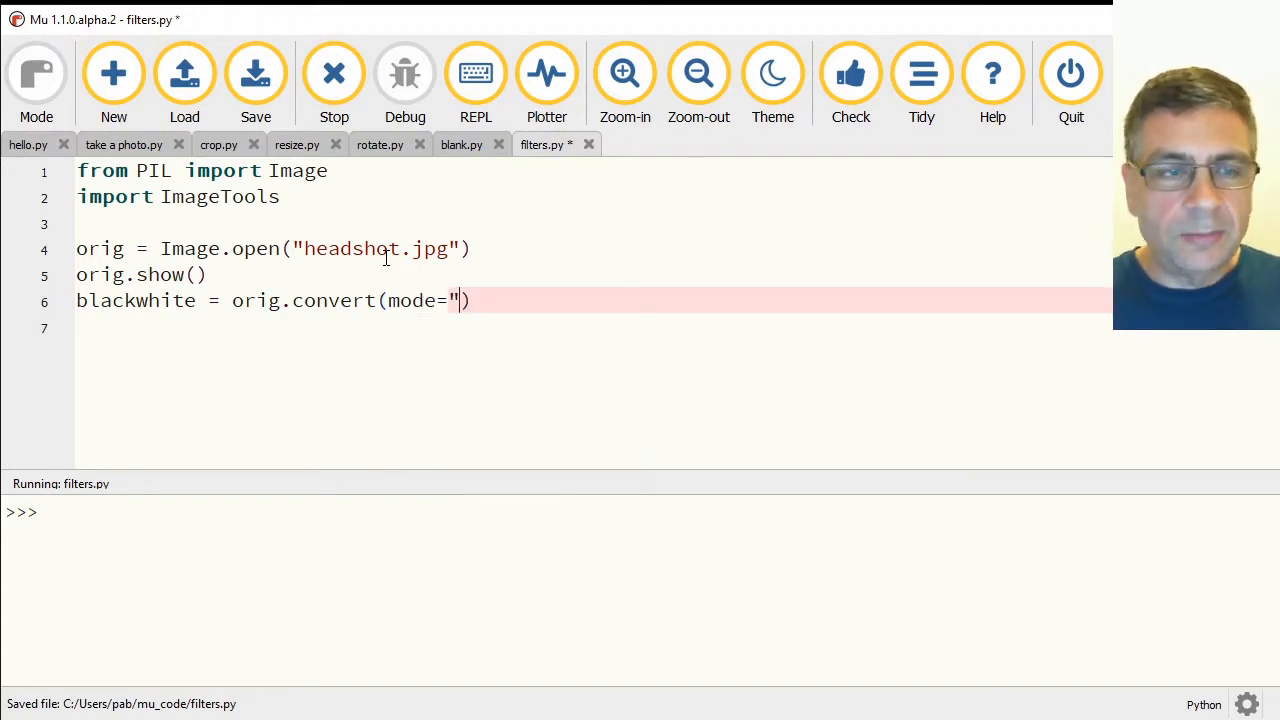
pyautogui.write('1"')
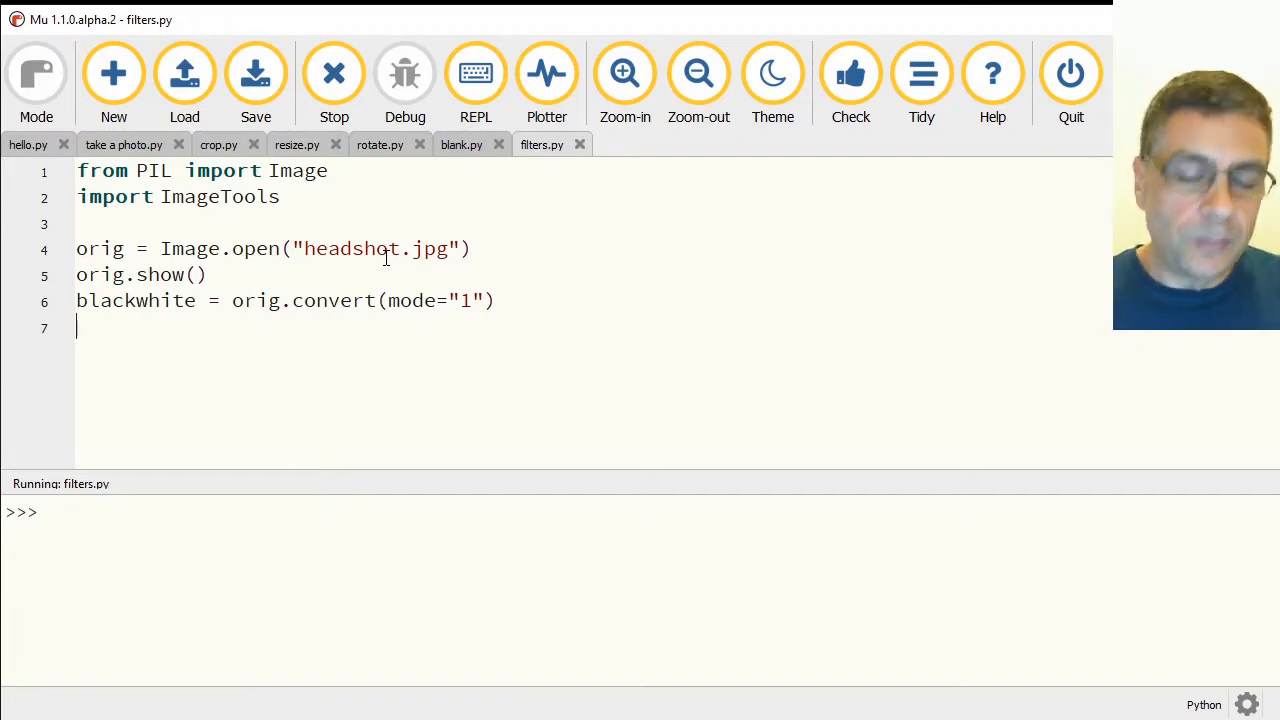
pyautogui.write('blackw')
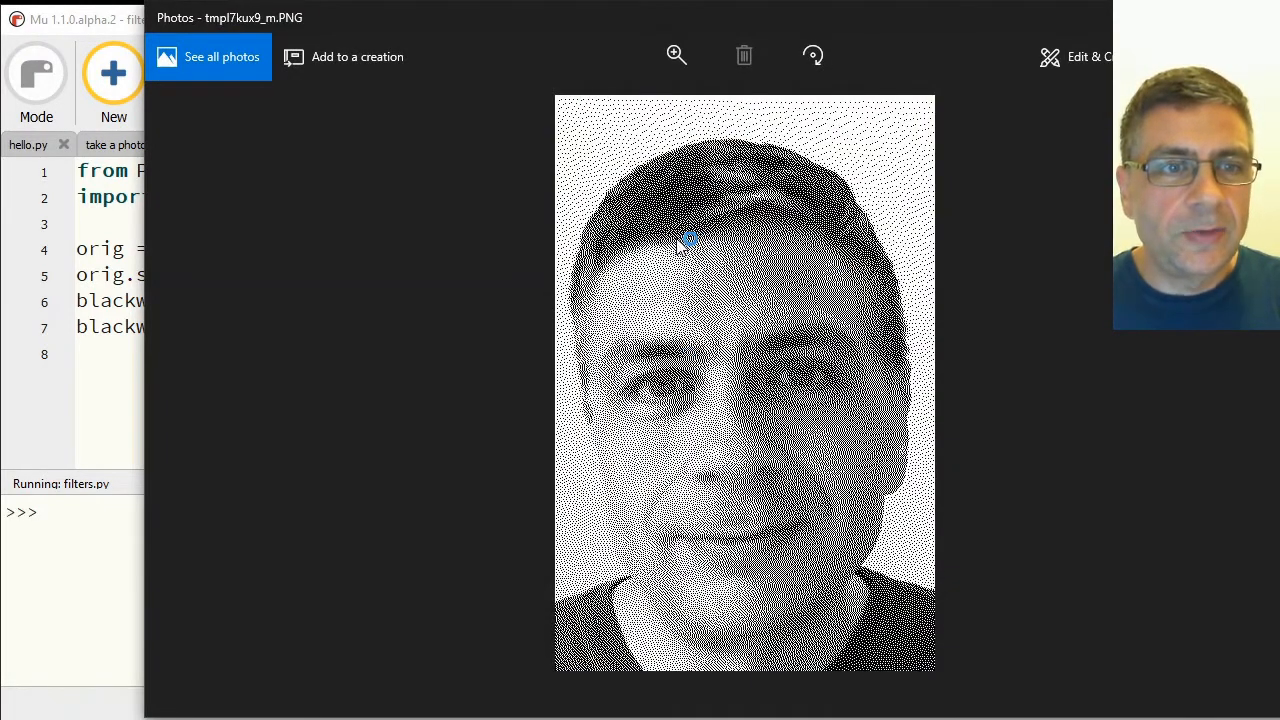
pyautogui.moveTo(778, 318)
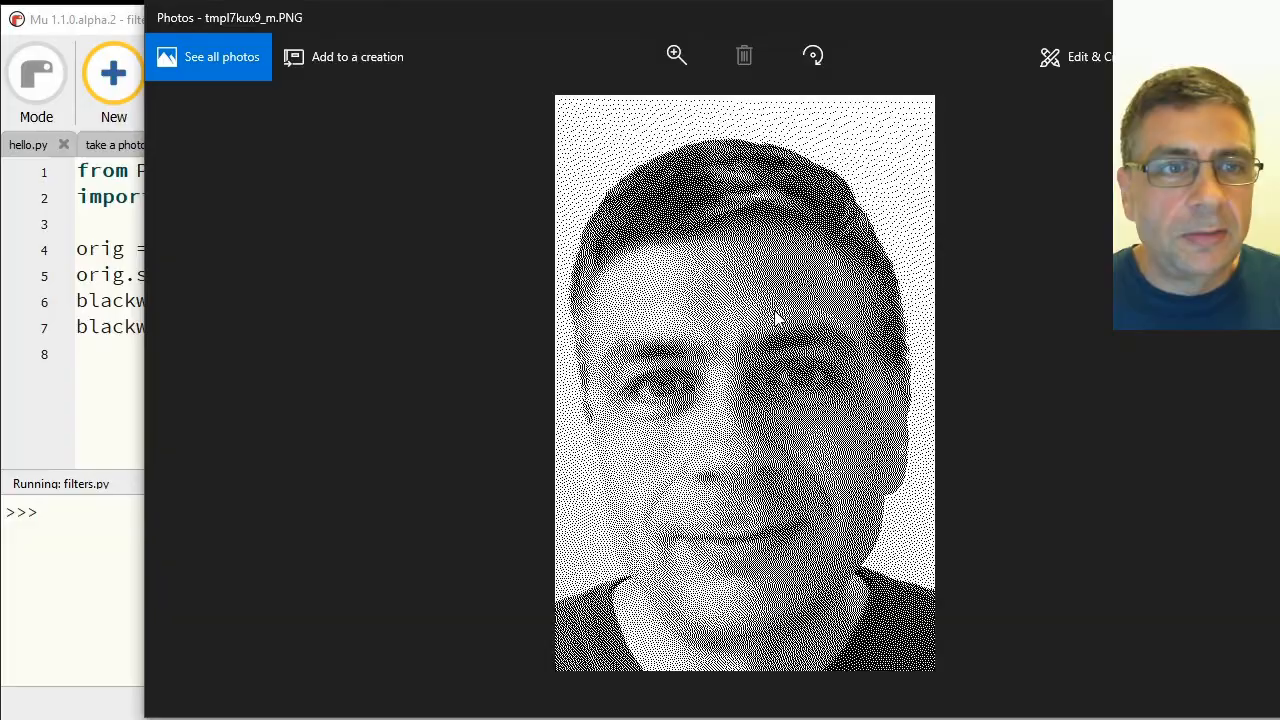
# Magnify the dithered headshot in Photos with the zoom slider to see its dots.
pyautogui.click(676, 56)
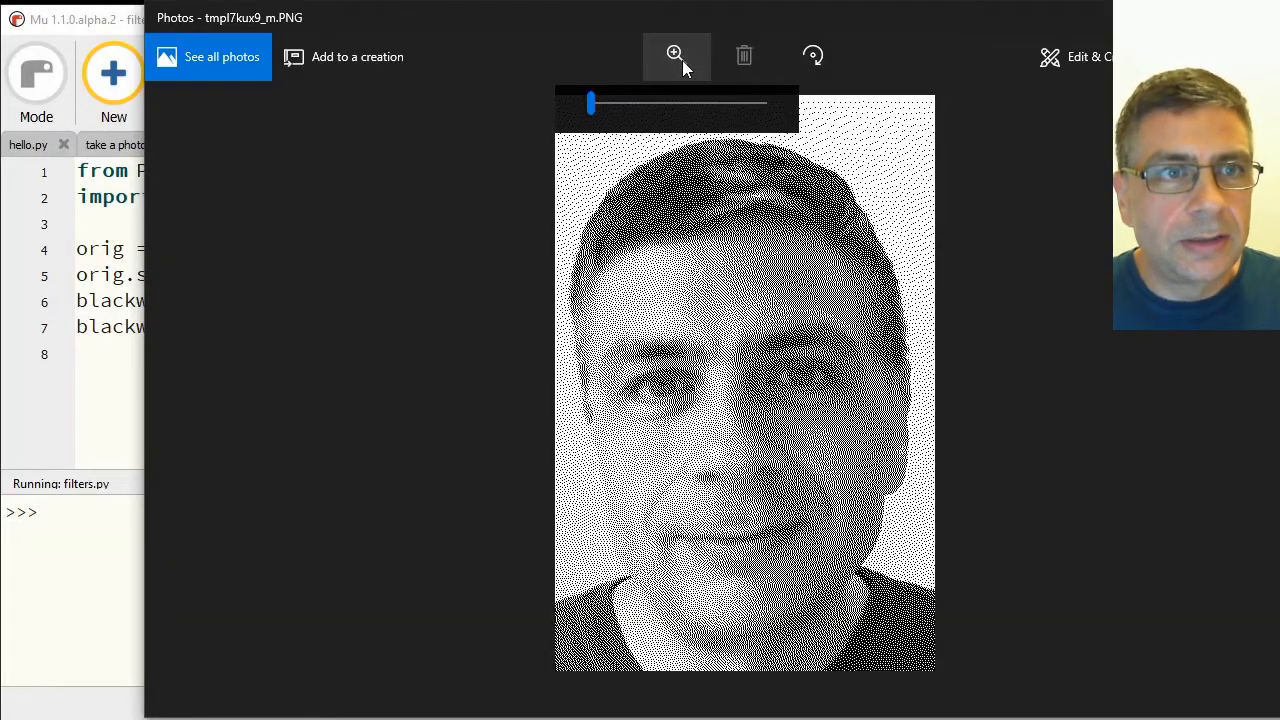
pyautogui.moveTo(590, 103); pyautogui.dragTo(638, 103)
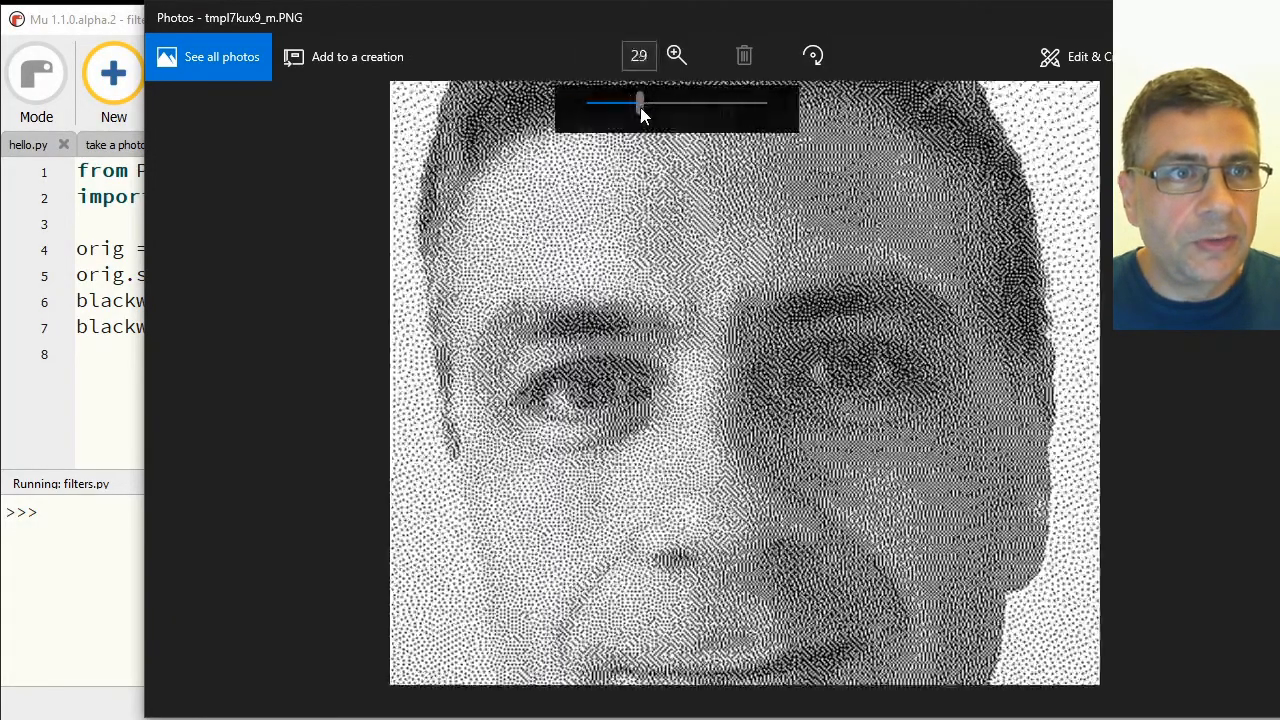
pyautogui.moveTo(640, 103); pyautogui.dragTo(762, 103)
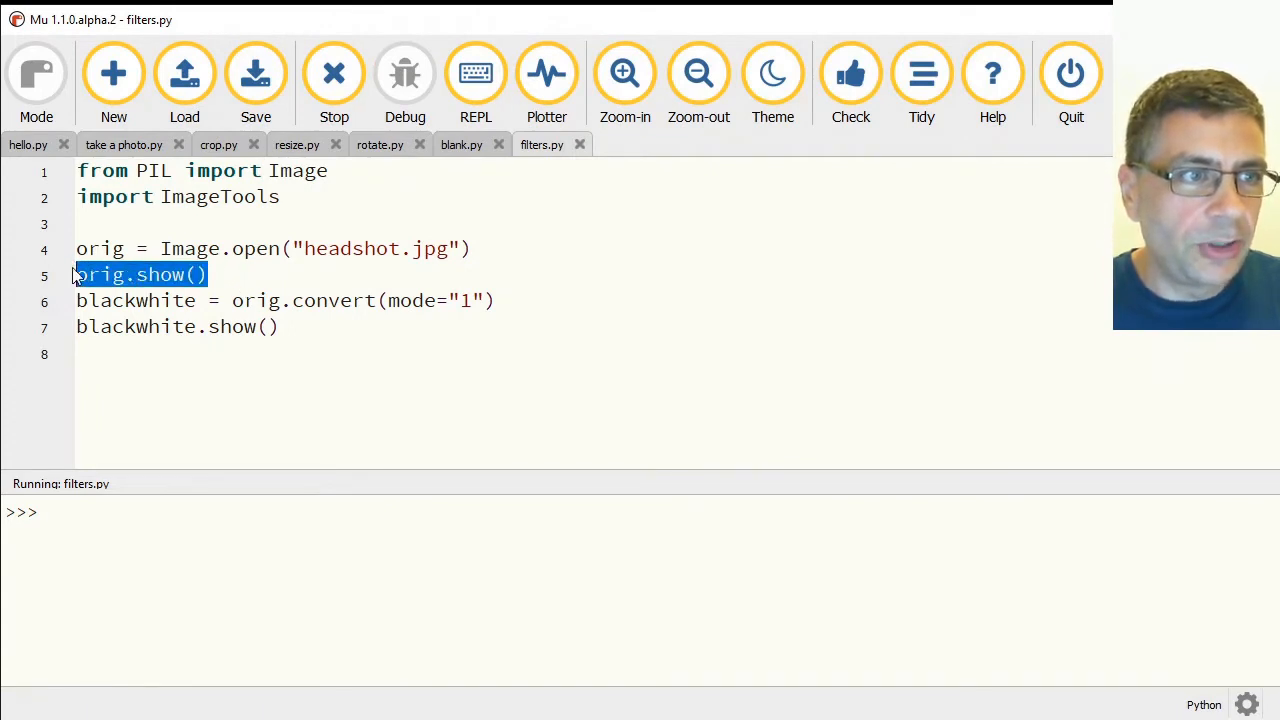
# Comment out the show lines and add greyscale = orig.convert(mode="L") with greyscale.show().
pyautogui.click(252, 265)
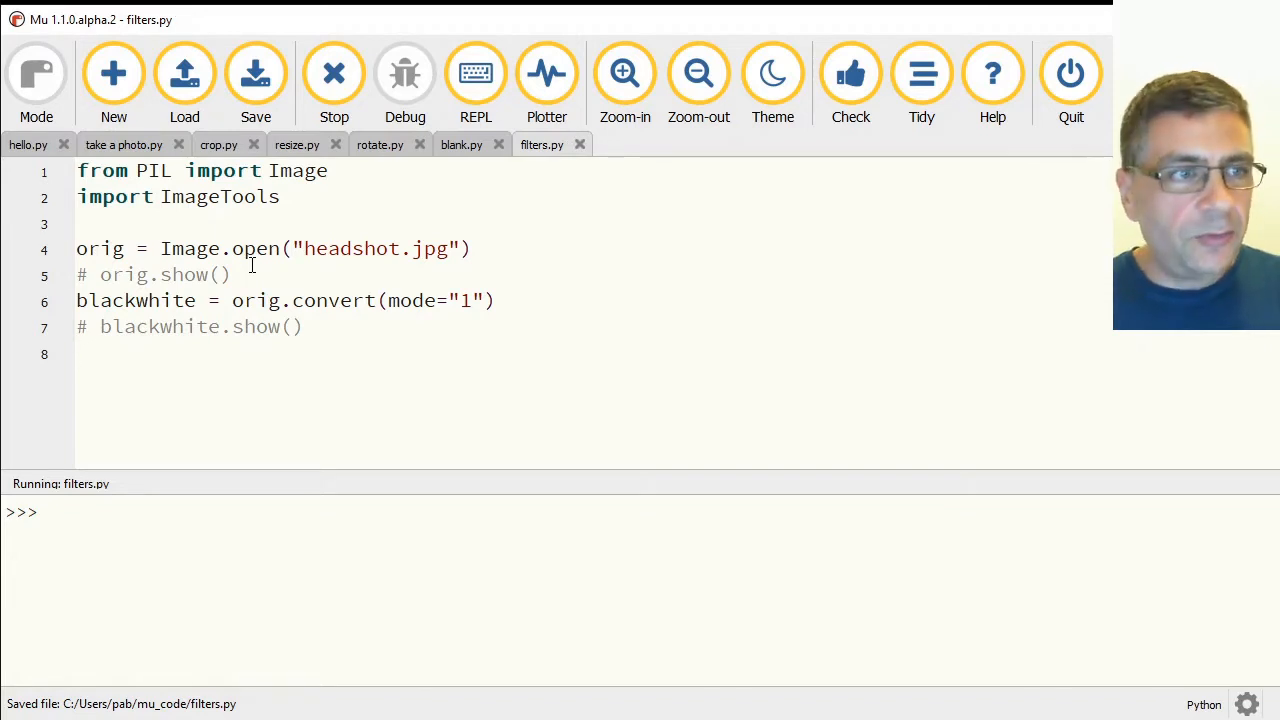
pyautogui.write('gre')
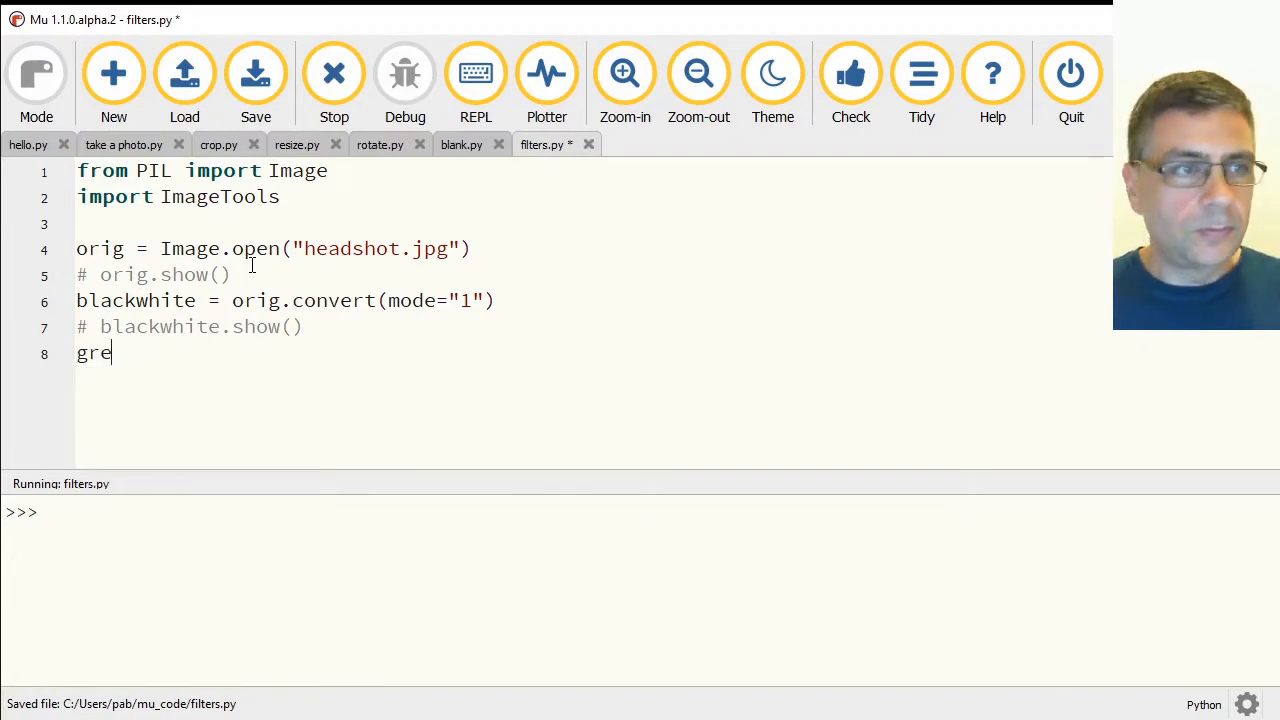
pyautogui.write('yscale = oroi')
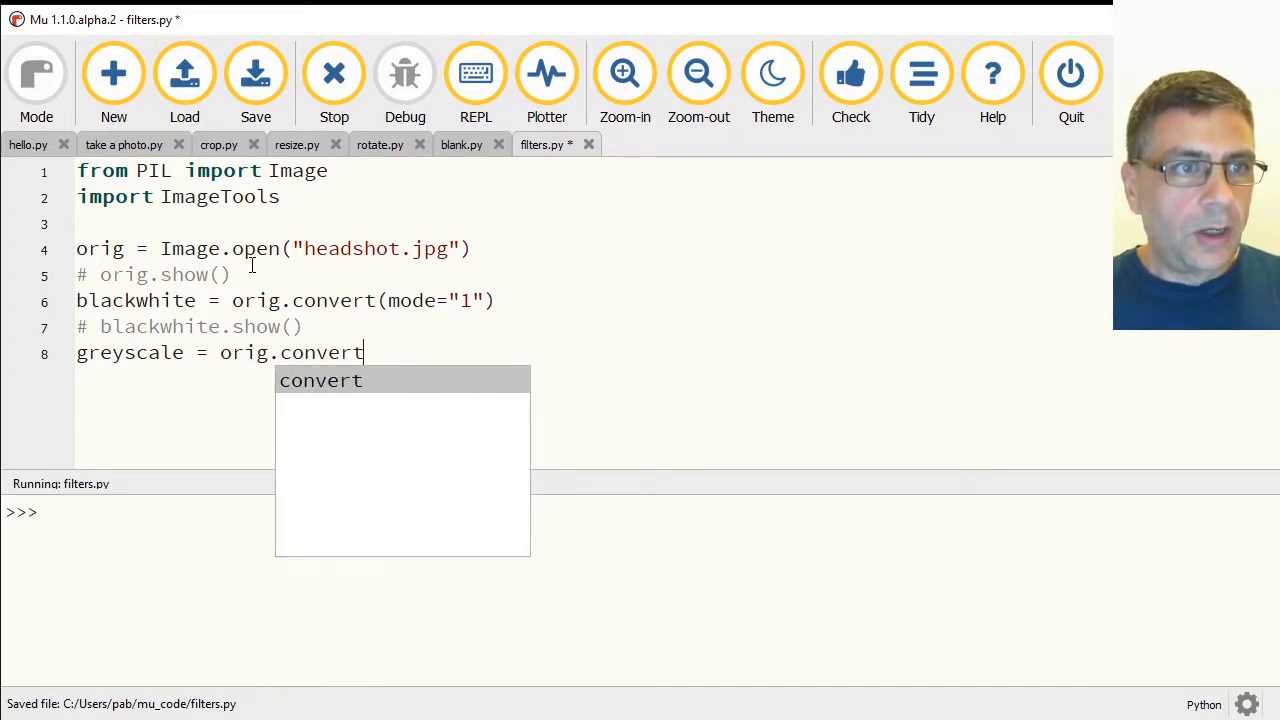
pyautogui.write('(mode="')
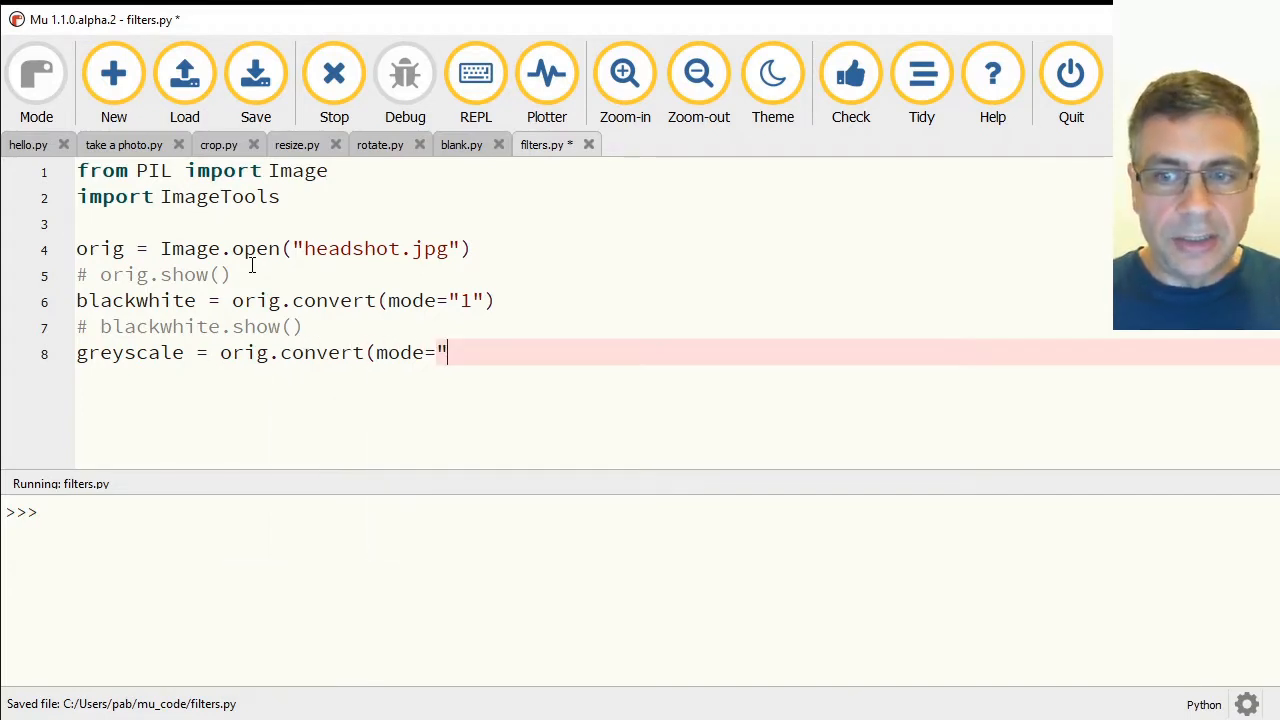
pyautogui.write('L")')
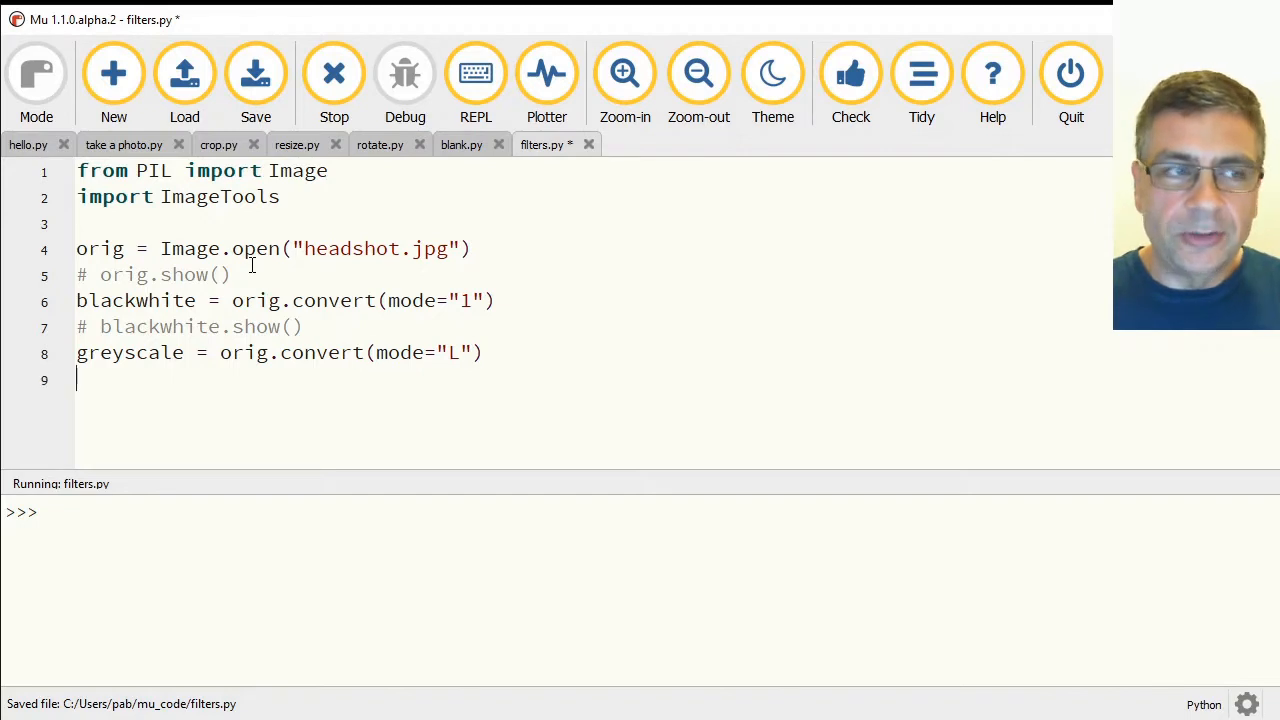
pyautogui.write('gre')
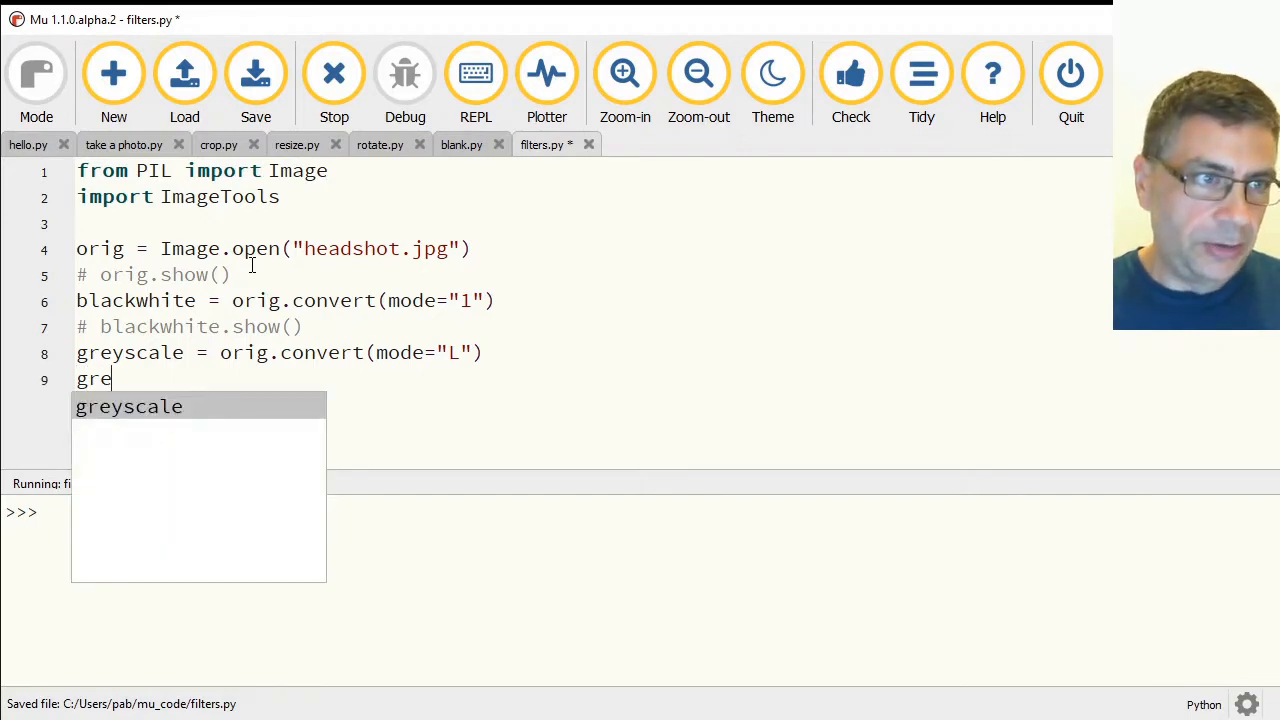
pyautogui.write('yscale.show(')
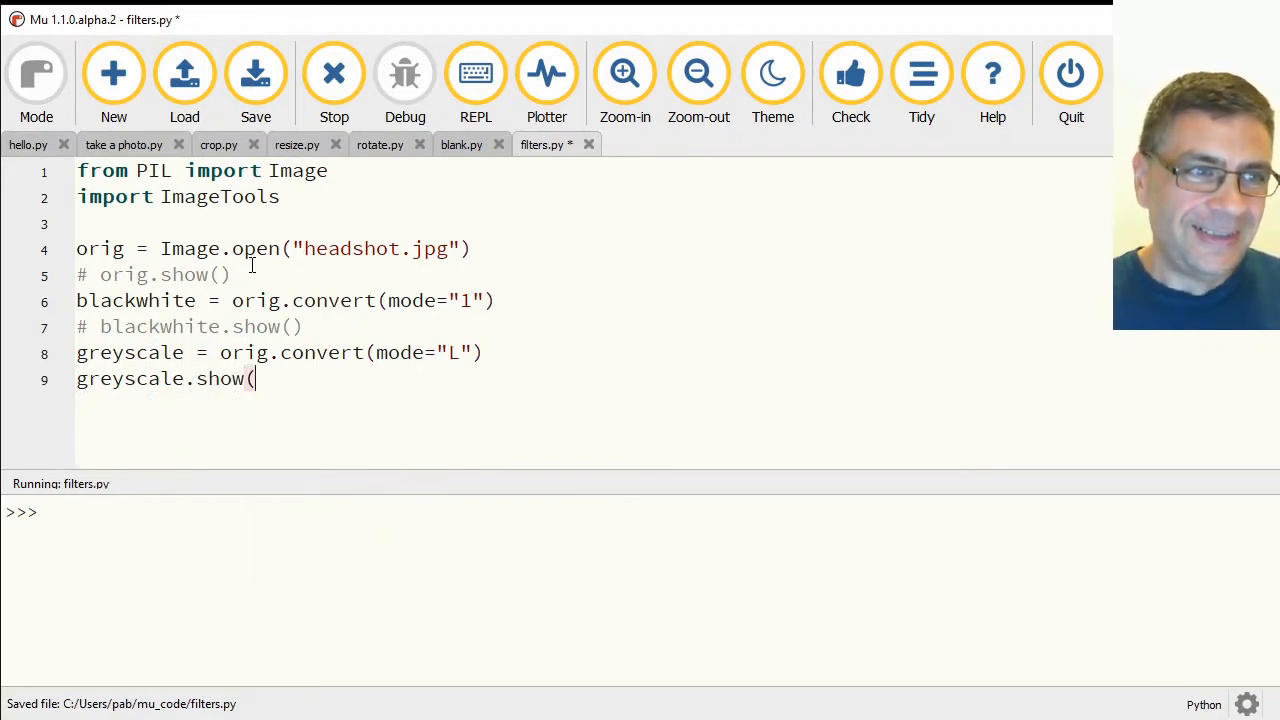
pyautogui.write(')')
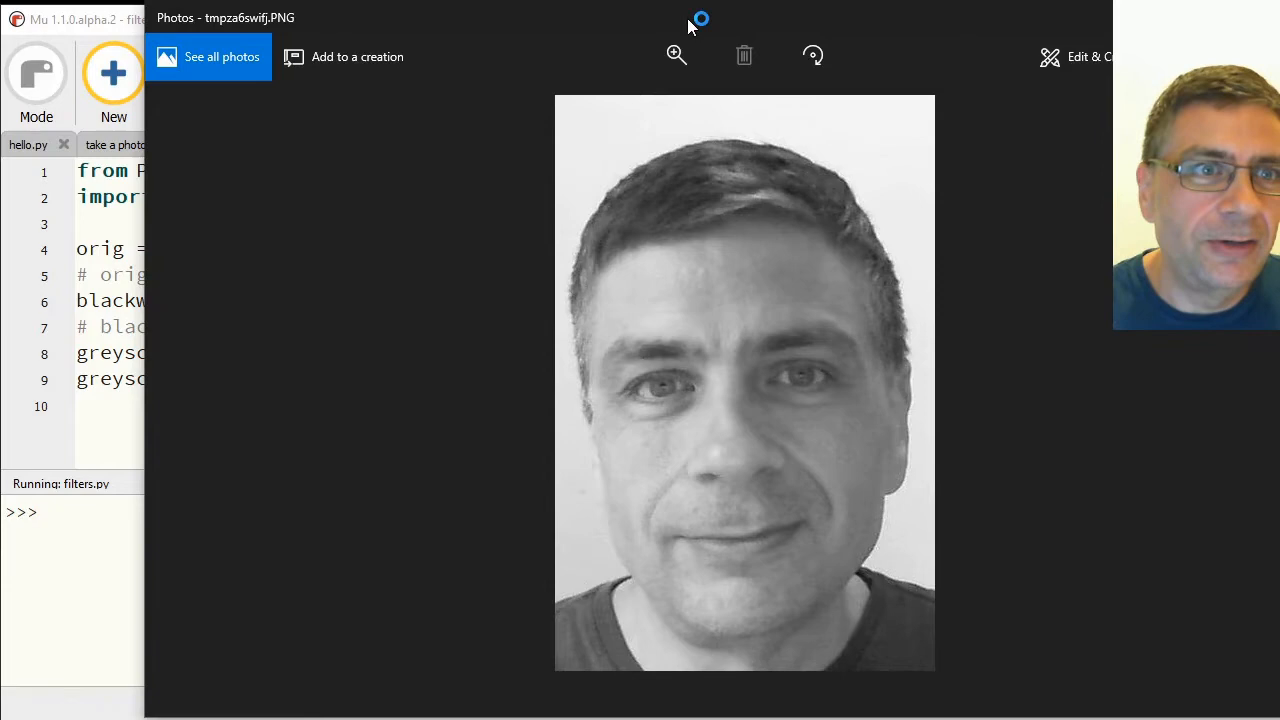
# Close the greyscale headshot in Photos.
pyautogui.click(676, 55)
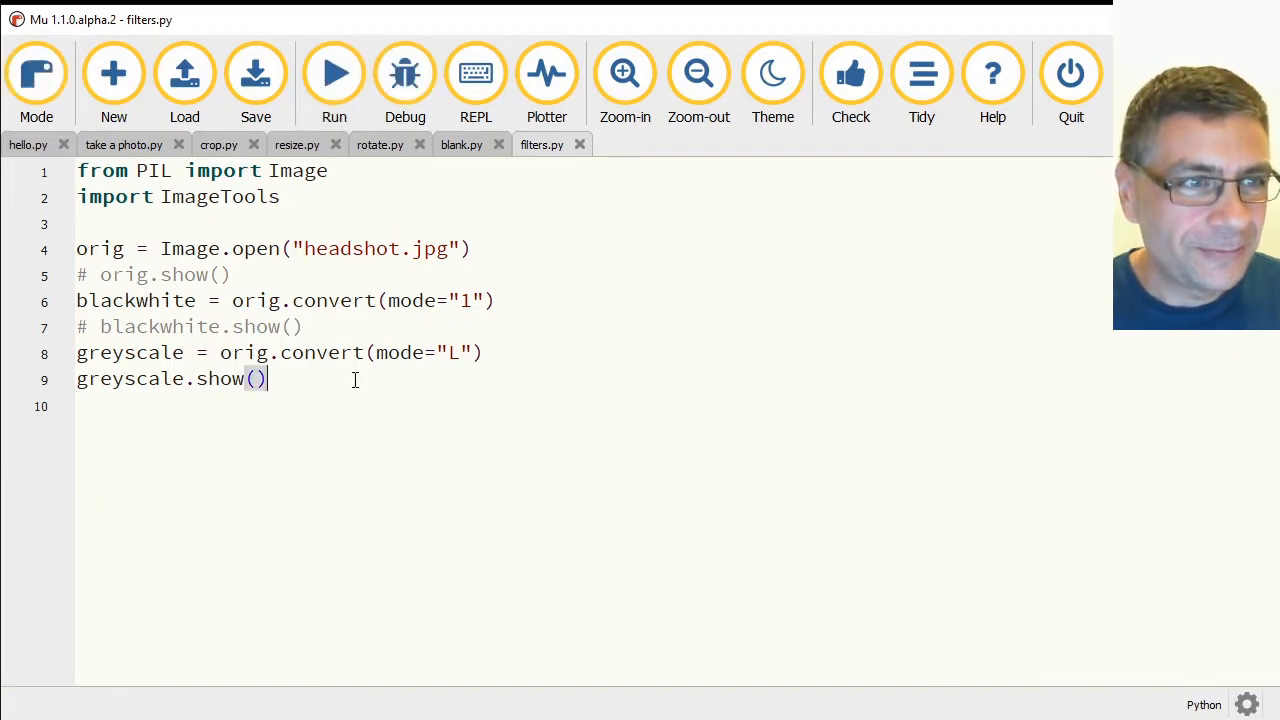
# Comment out the greyscale show, begin the blurred line, and import ImageFilter from PIL.
pyautogui.write('#')
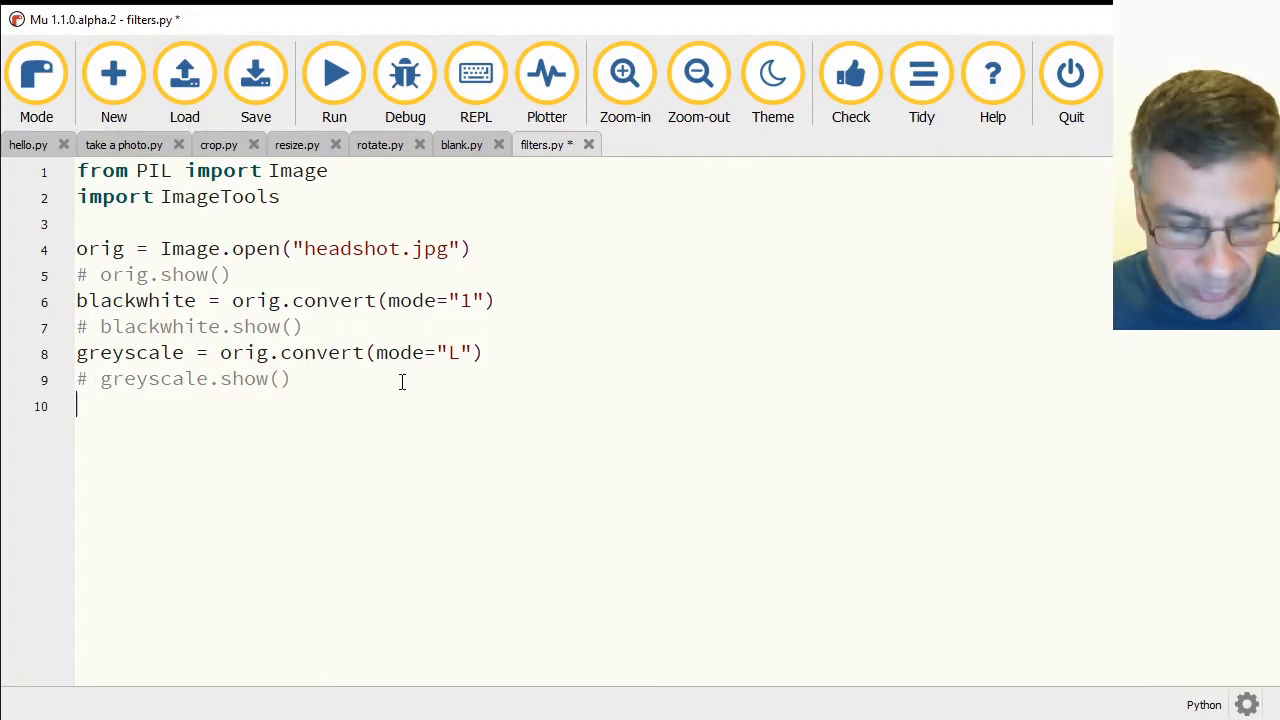
pyautogui.write('blurred =')
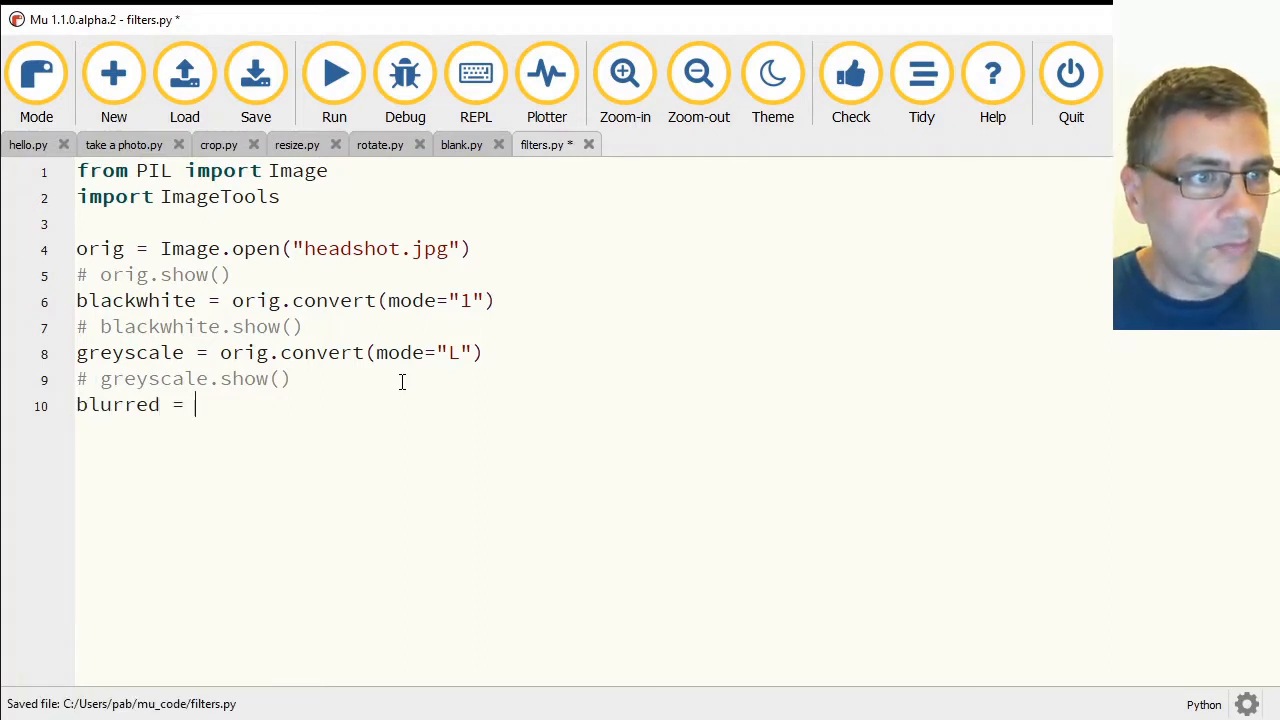
pyautogui.write('orig.')
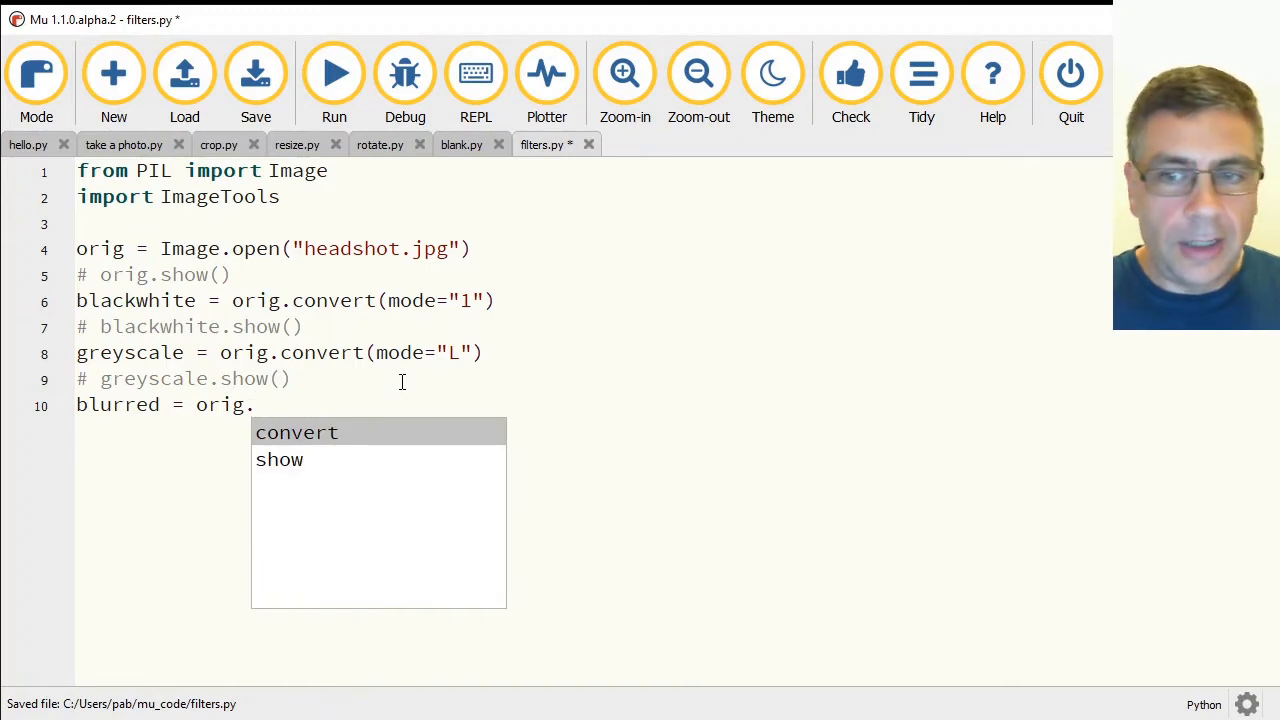
pyautogui.write('filter(')
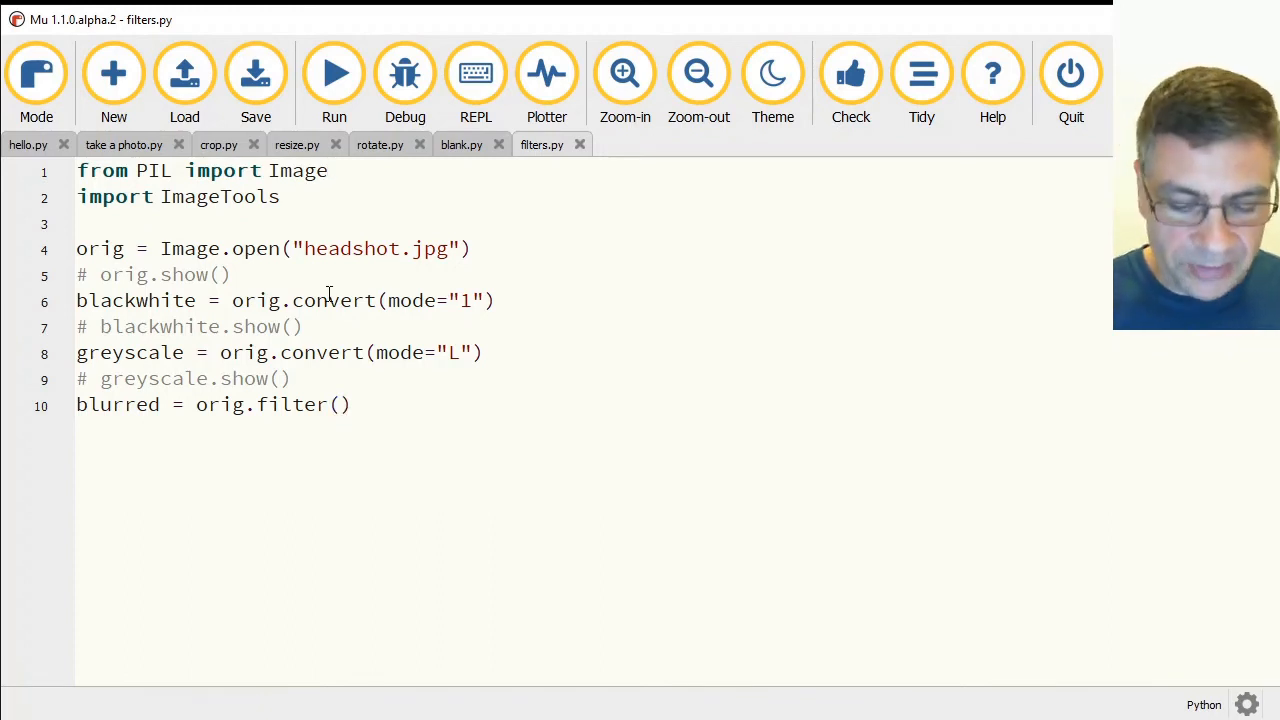
pyautogui.write(',')
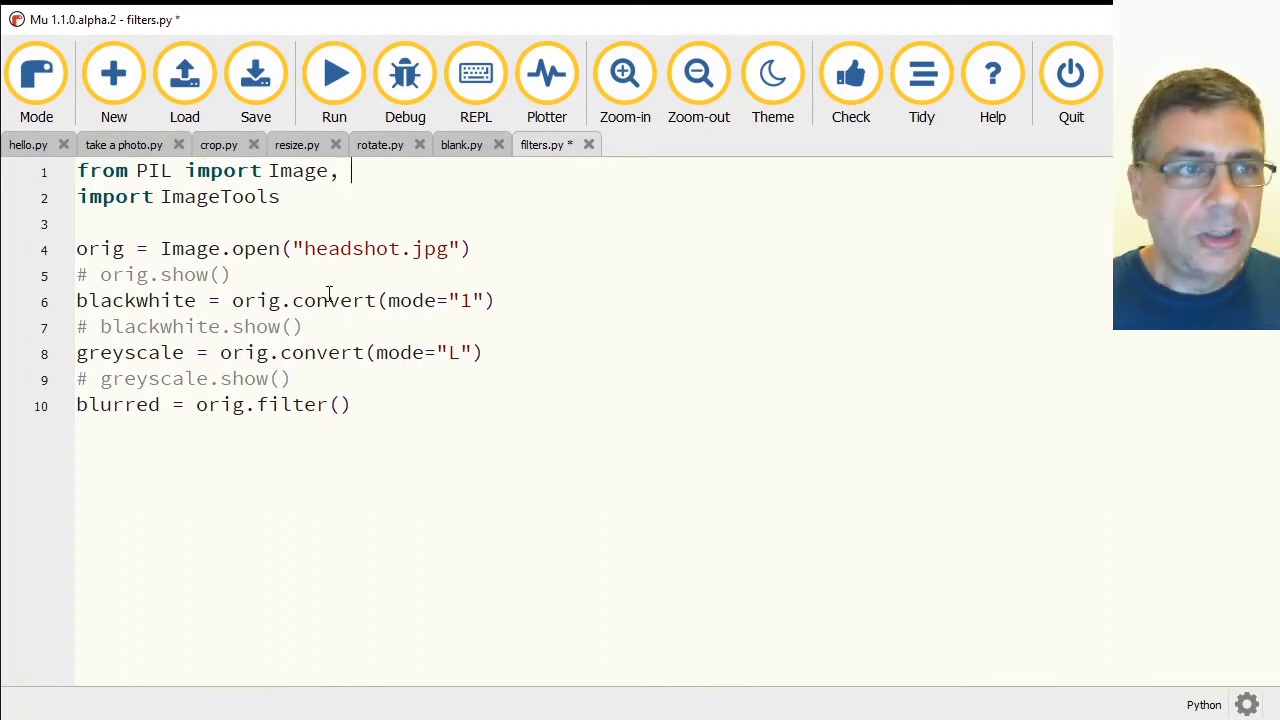
pyautogui.write('I')
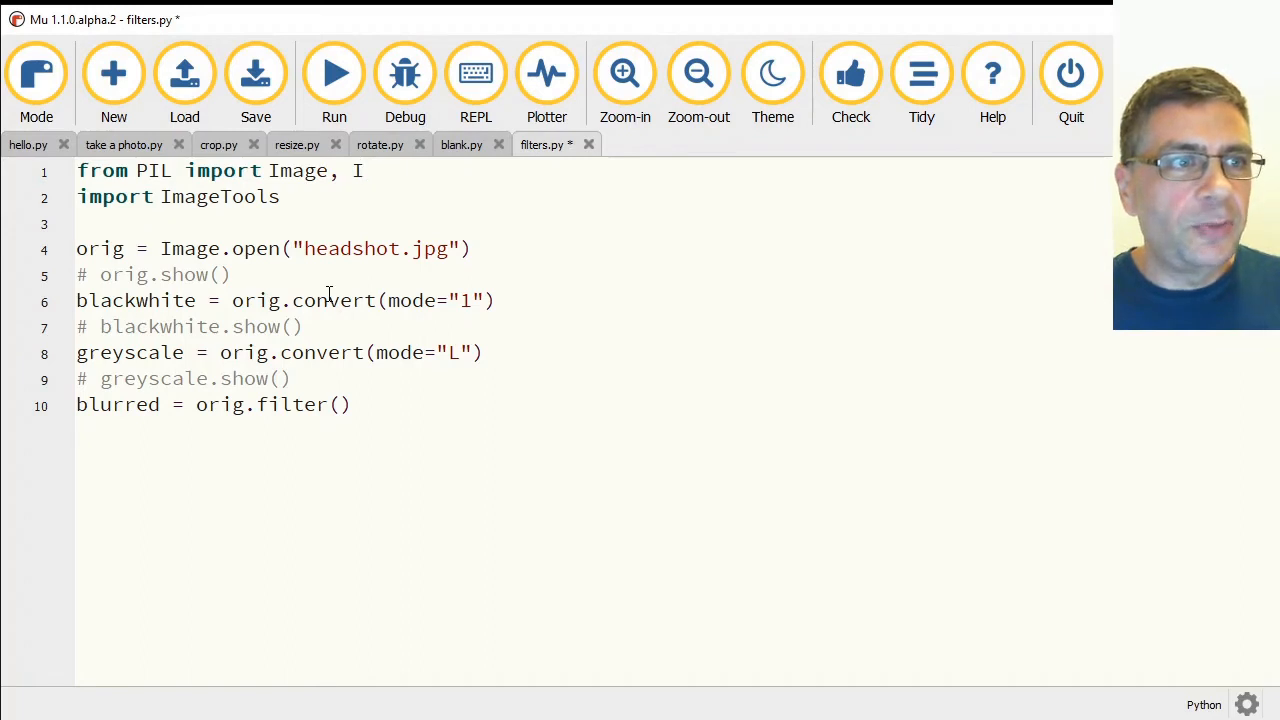
pyautogui.write('mageFil')
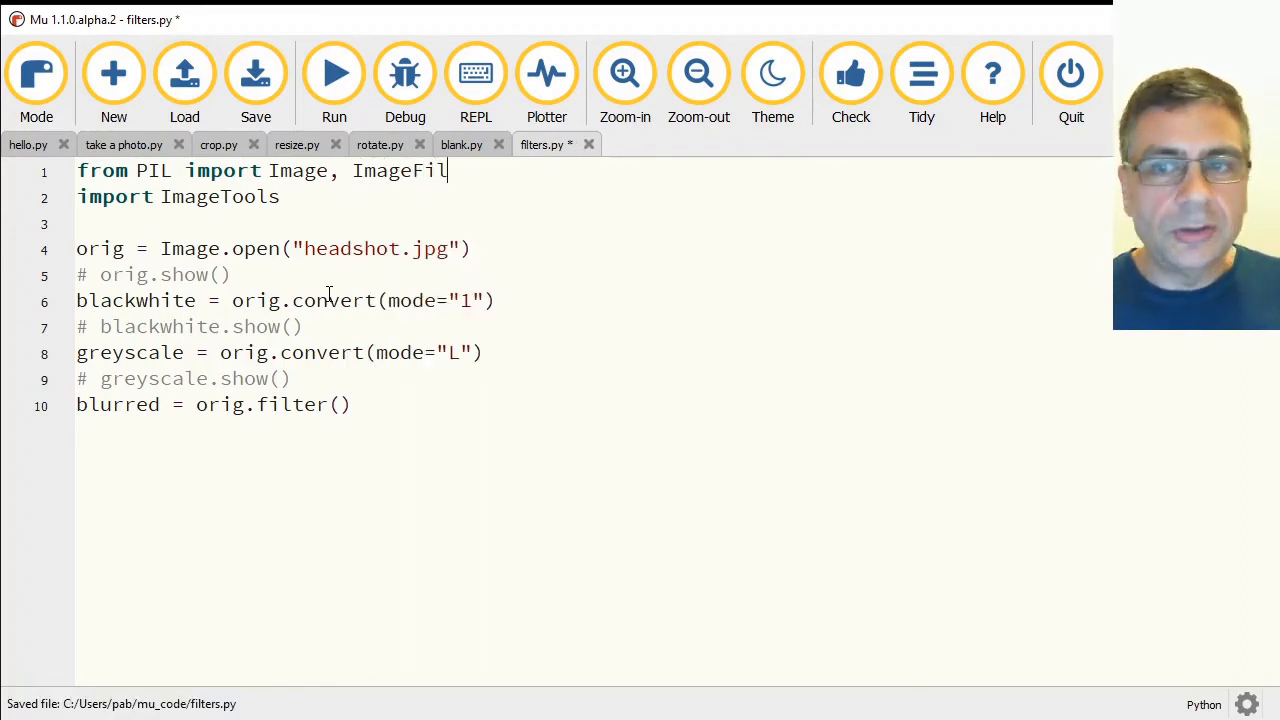
pyautogui.write('ter')
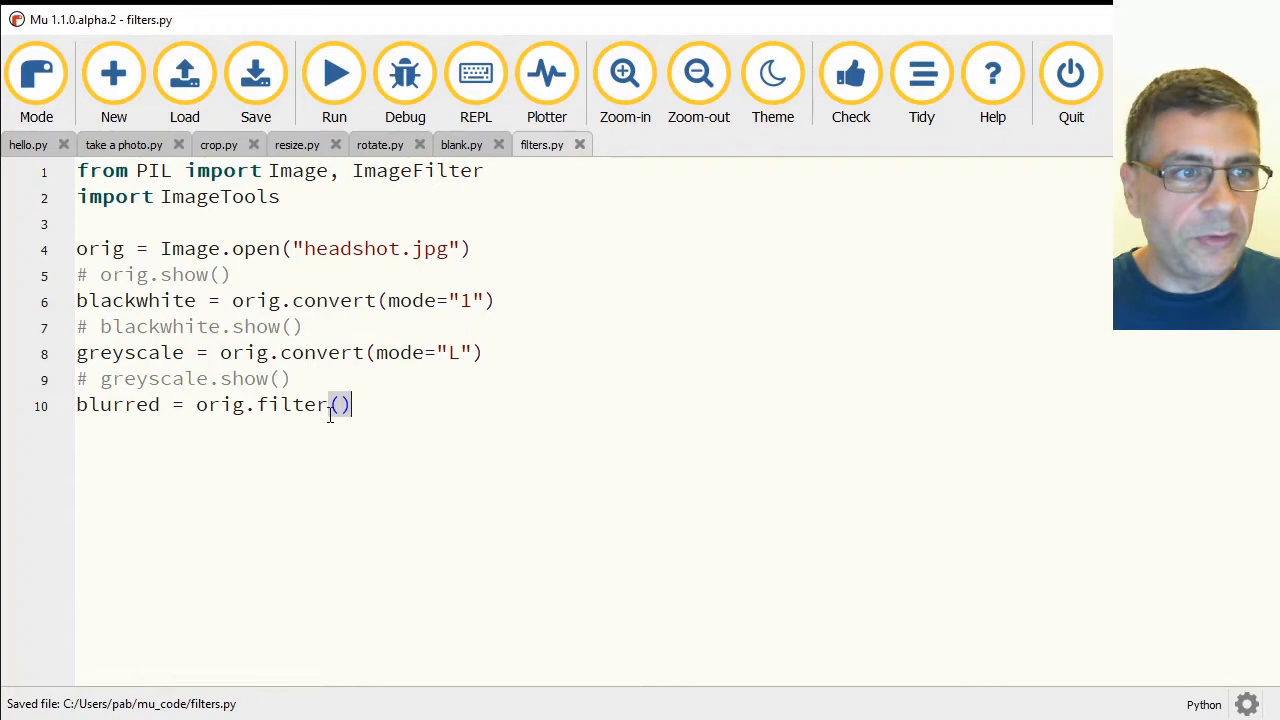
pyautogui.press('enter')
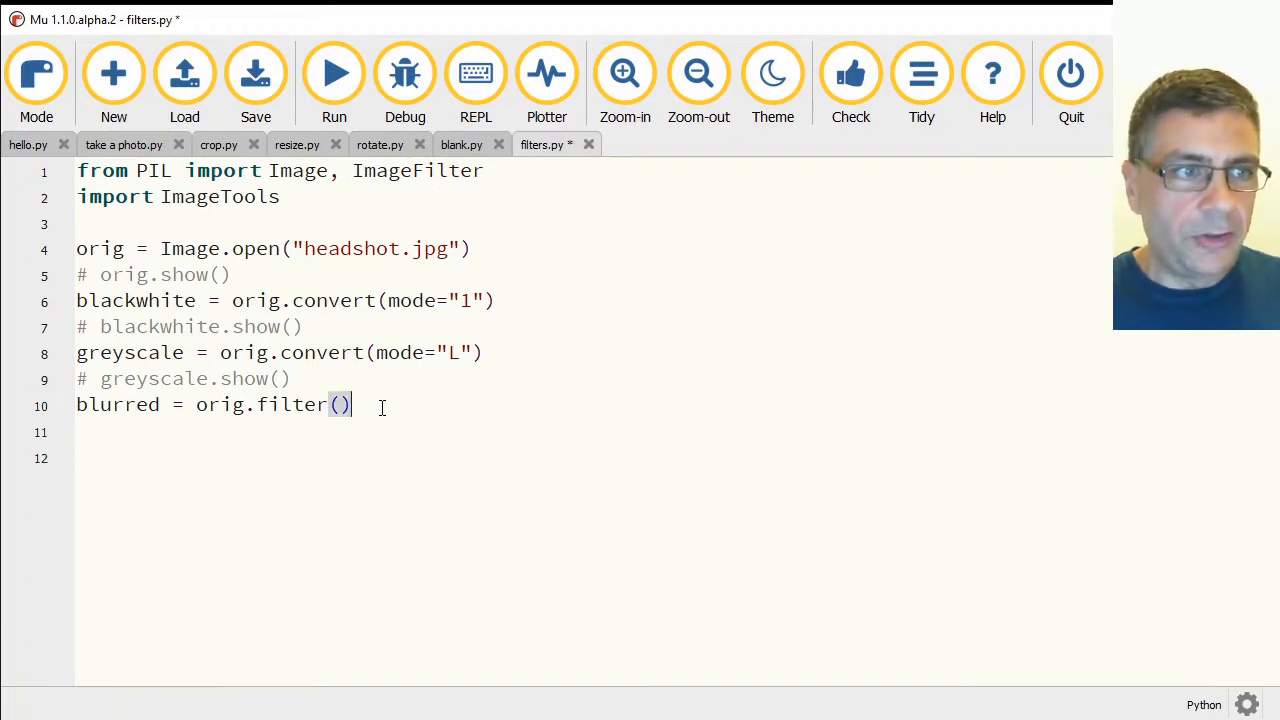
# Complete blurred = orig.filter(ImageFilter.BLUR), add blurred.show(), and run the script.
pyautogui.write('Image')
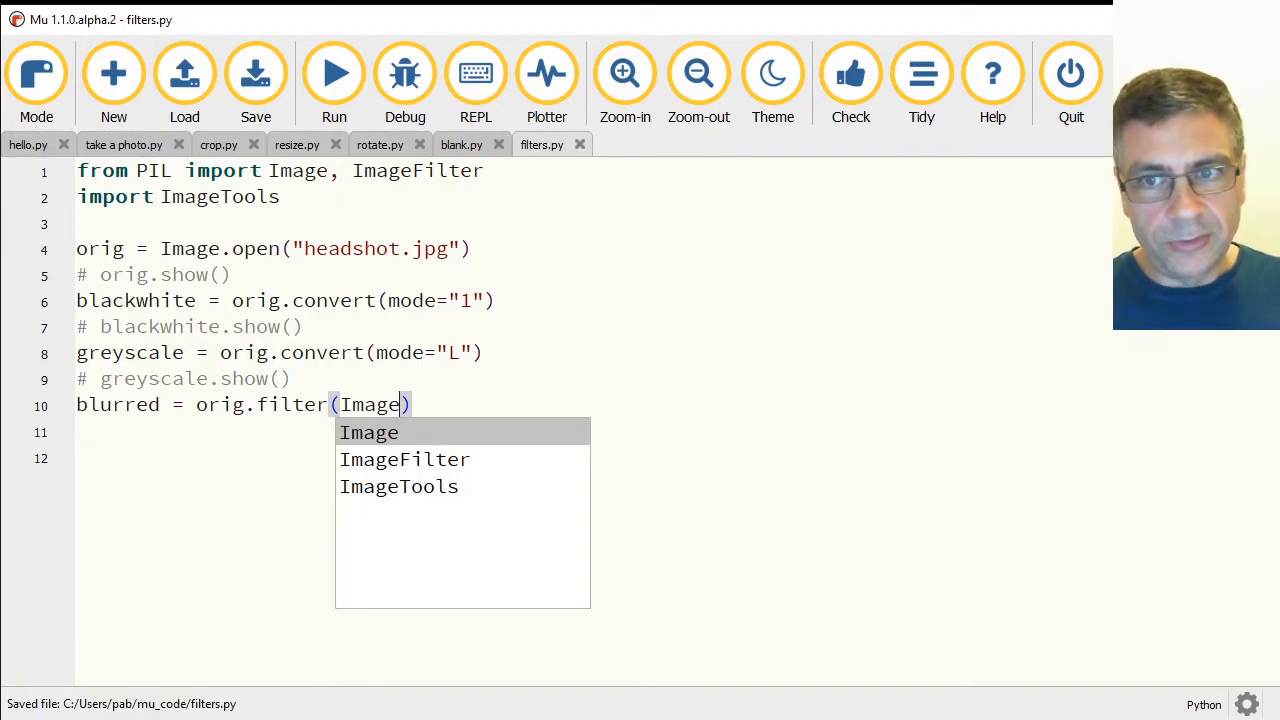
pyautogui.moveTo(1098, 453)
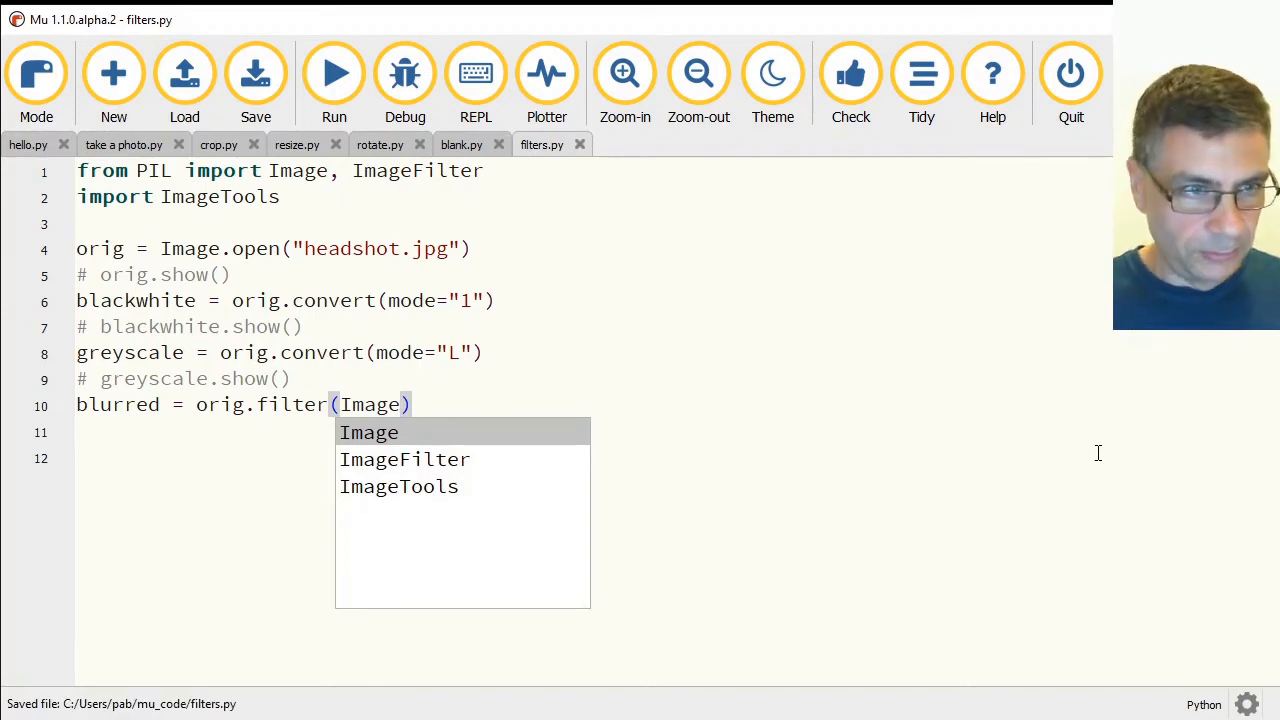
pyautogui.write('ImageFilter.B')
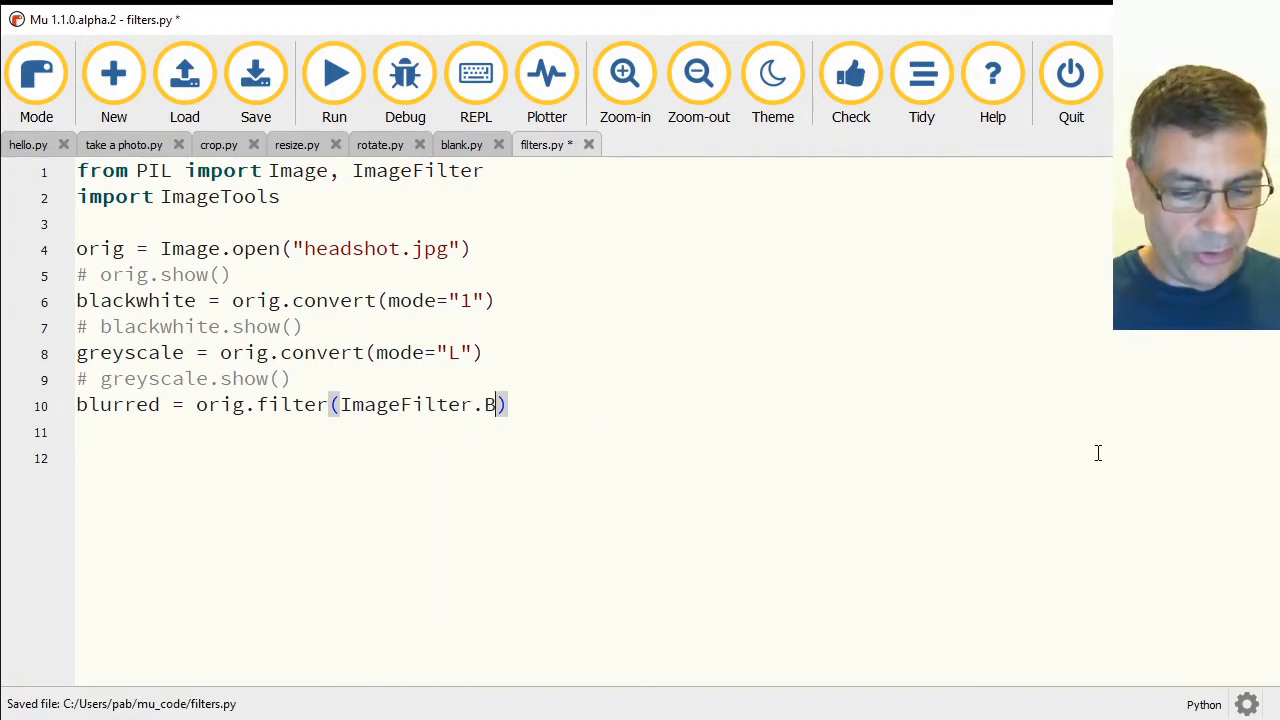
pyautogui.write('LUR')
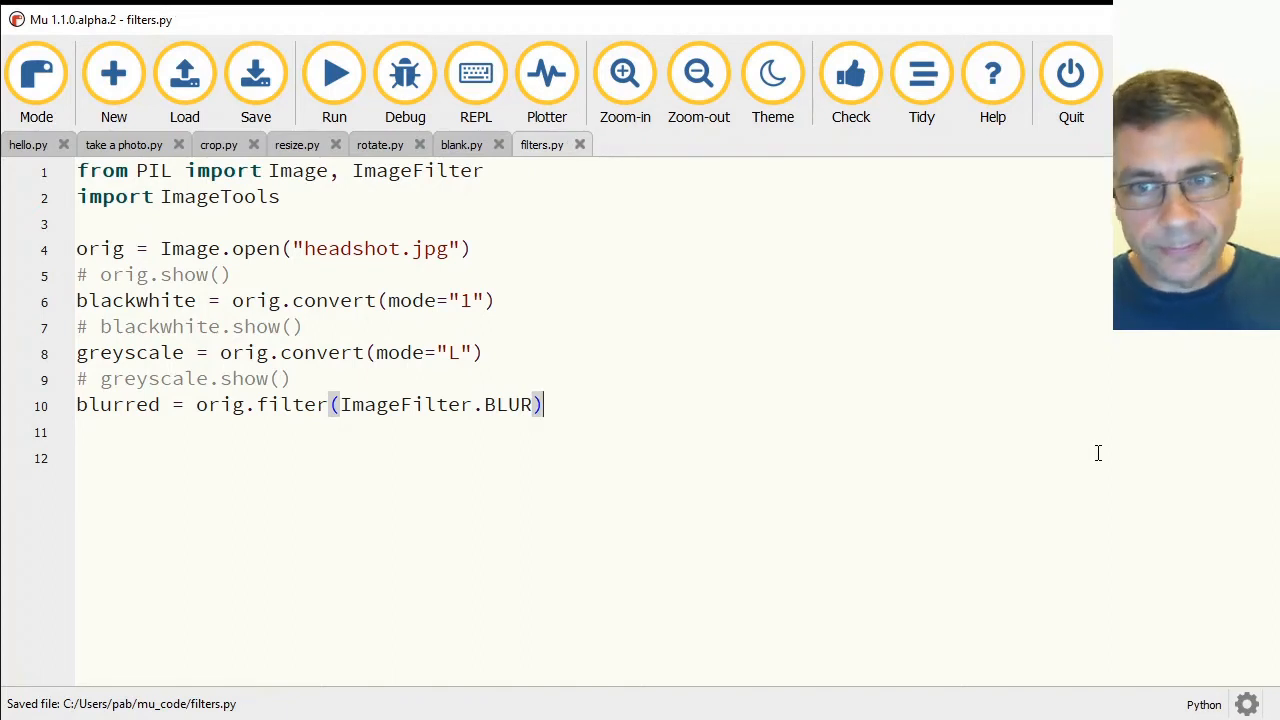
pyautogui.write('blurred.sho')
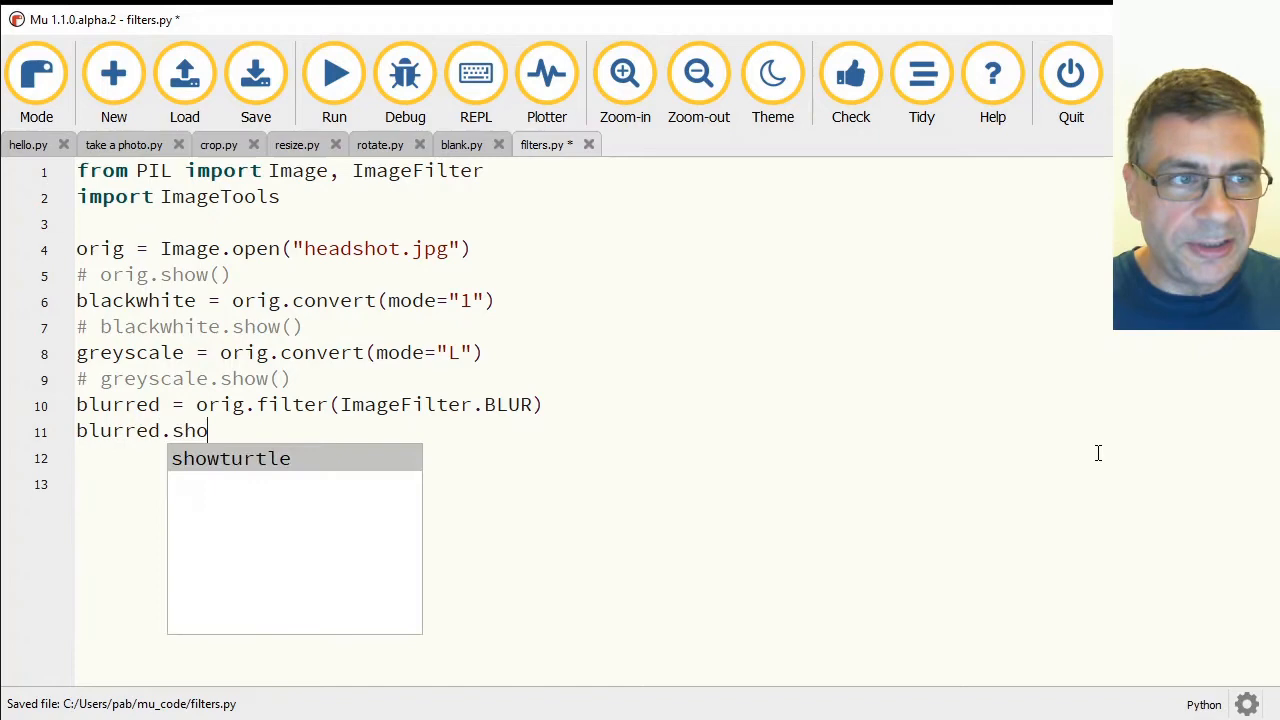
pyautogui.write('w()')
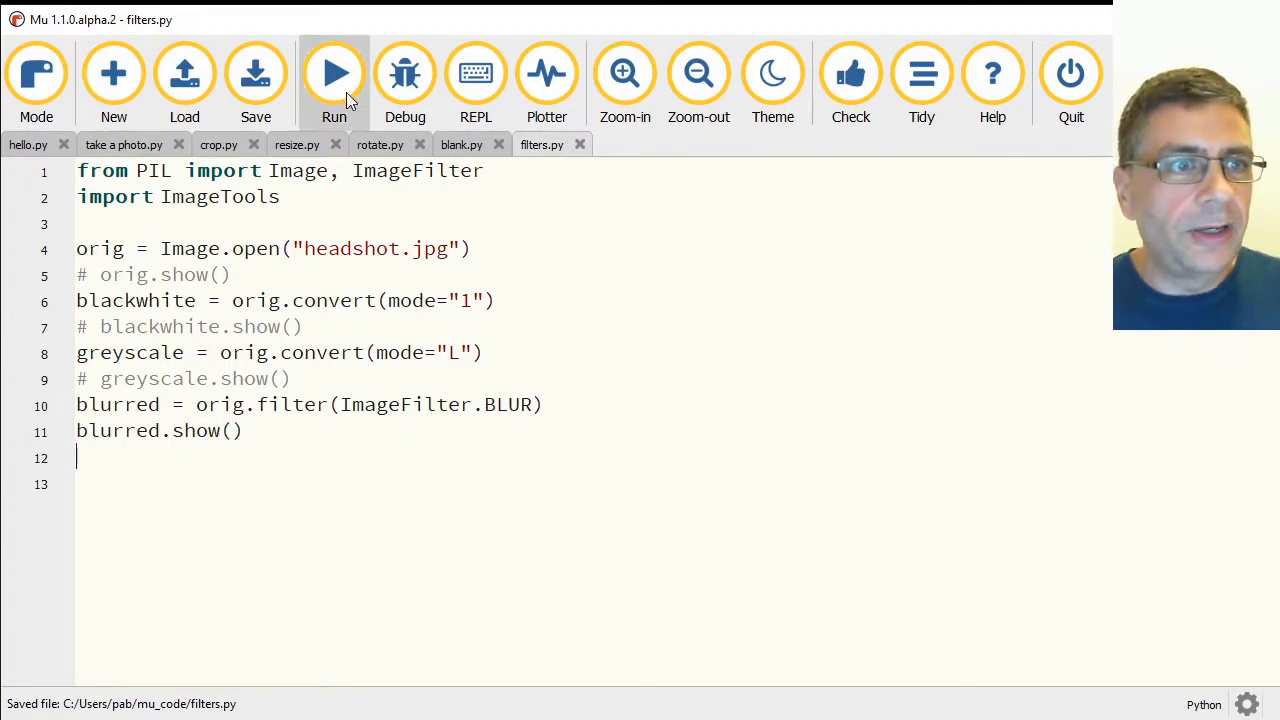
pyautogui.click(334, 72)
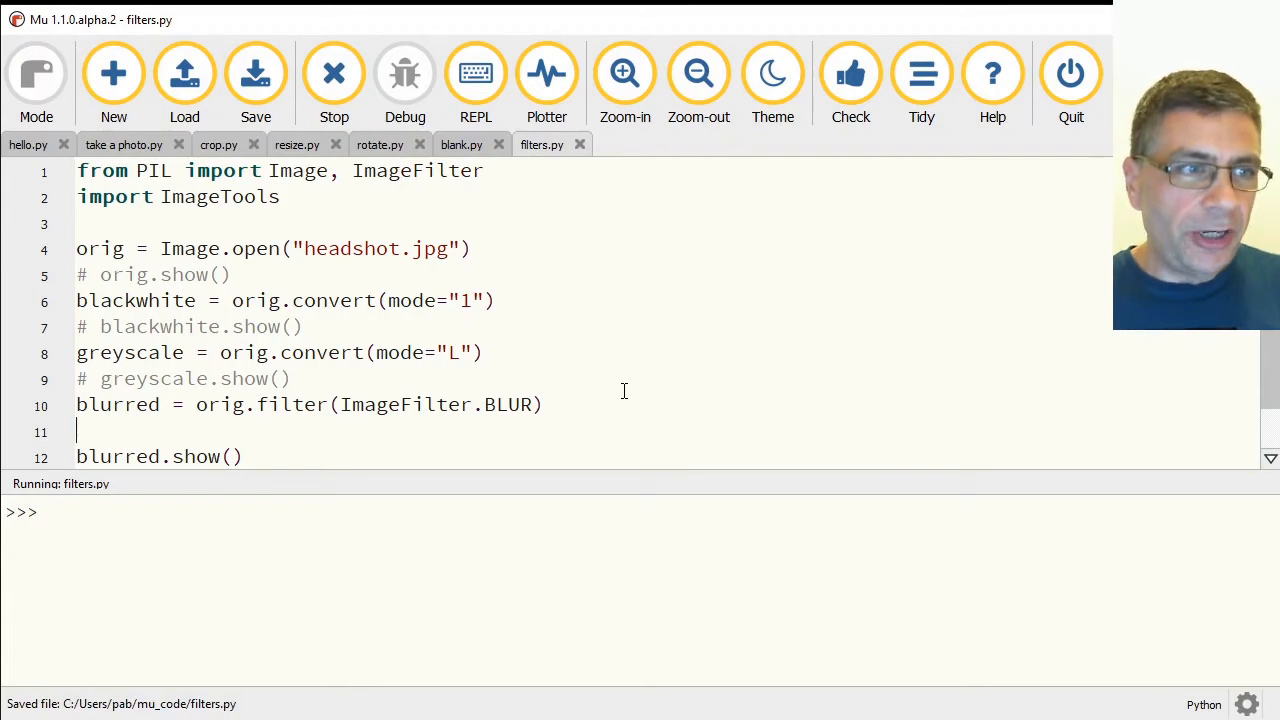
# Add four blurred = blurred.filter(ImageFilter.BLUR) lines before blurred.show().
pyautogui.write('blfu')
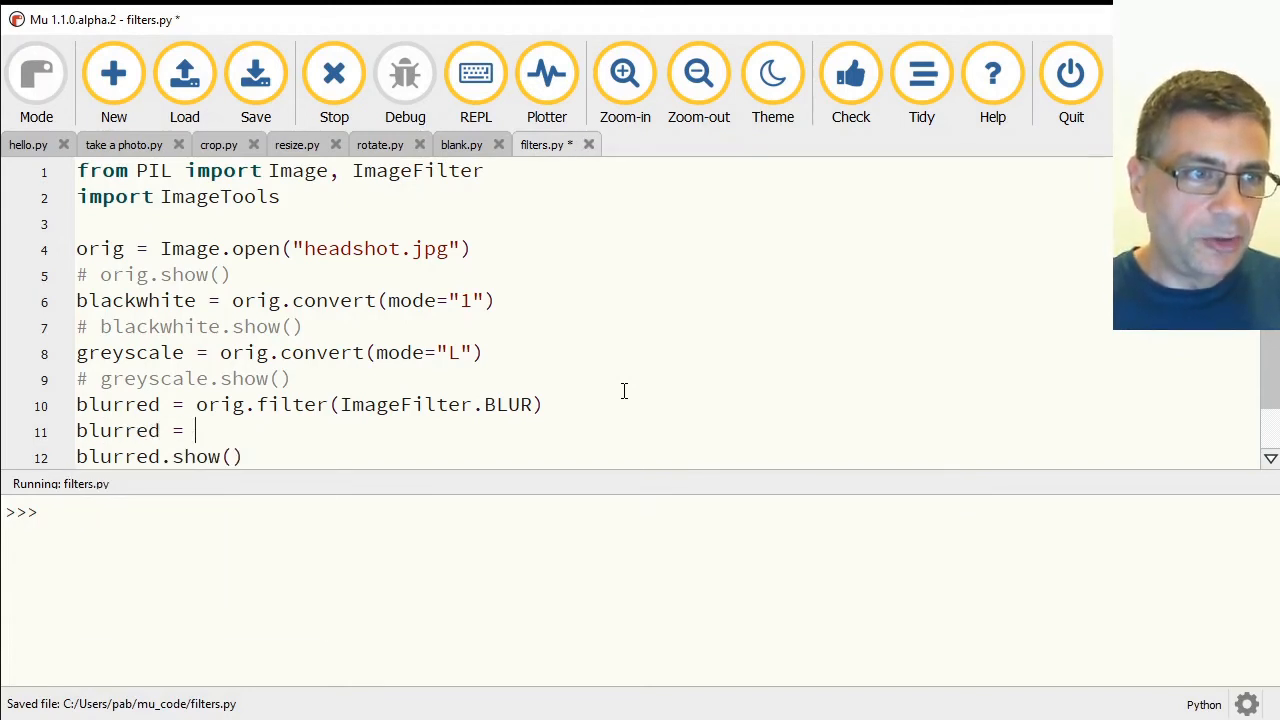
pyautogui.write('blurred.')
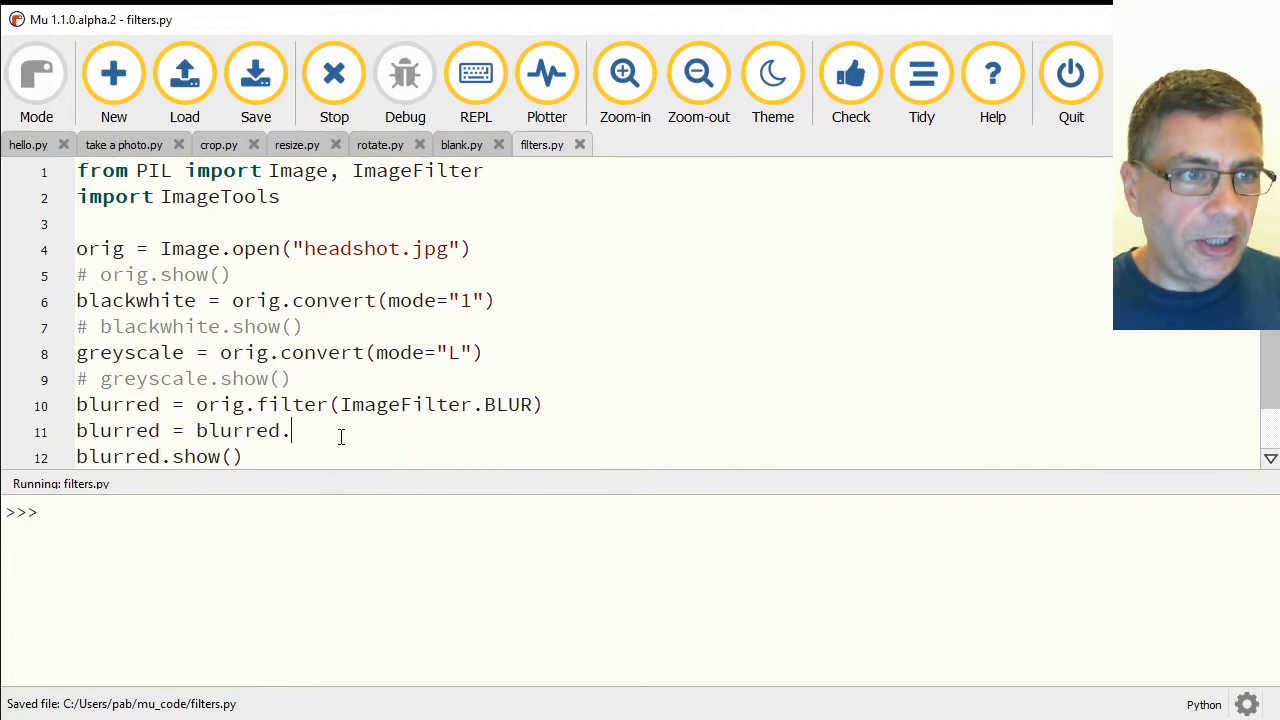
pyautogui.moveTo(246, 404); pyautogui.dragTo(478, 404)
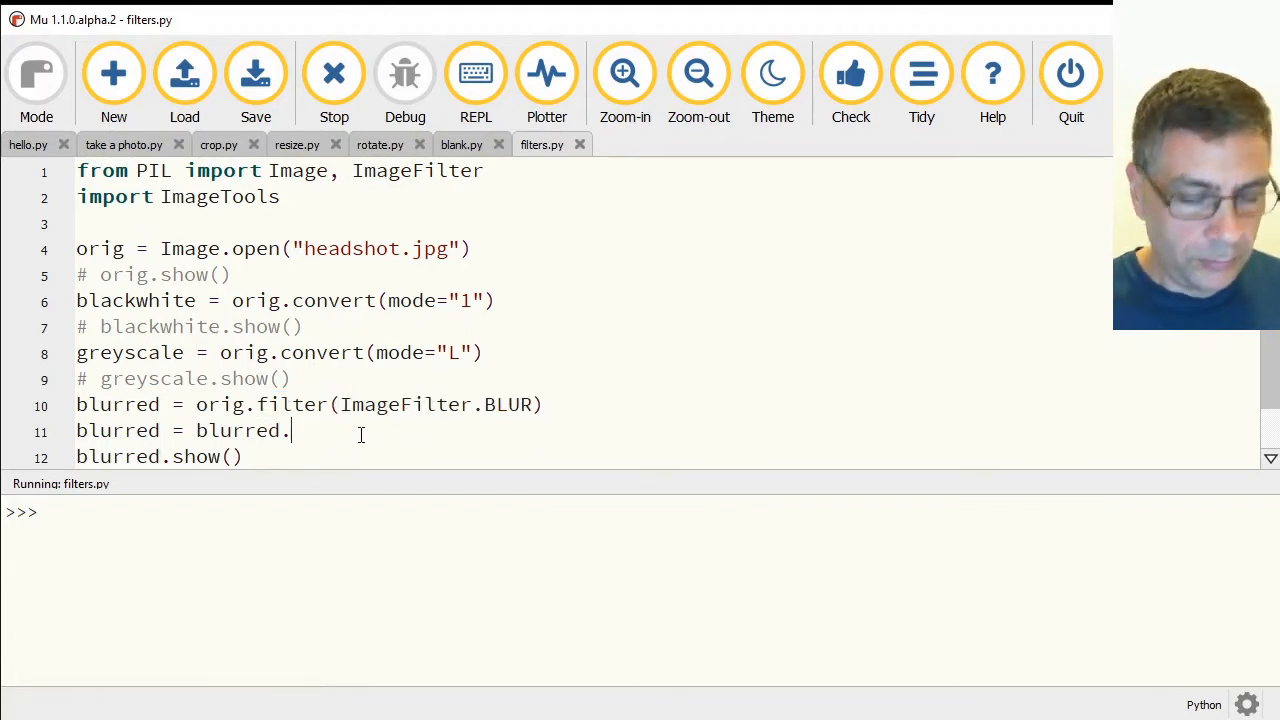
pyautogui.write('filter(ImageFilter.BLUR)')
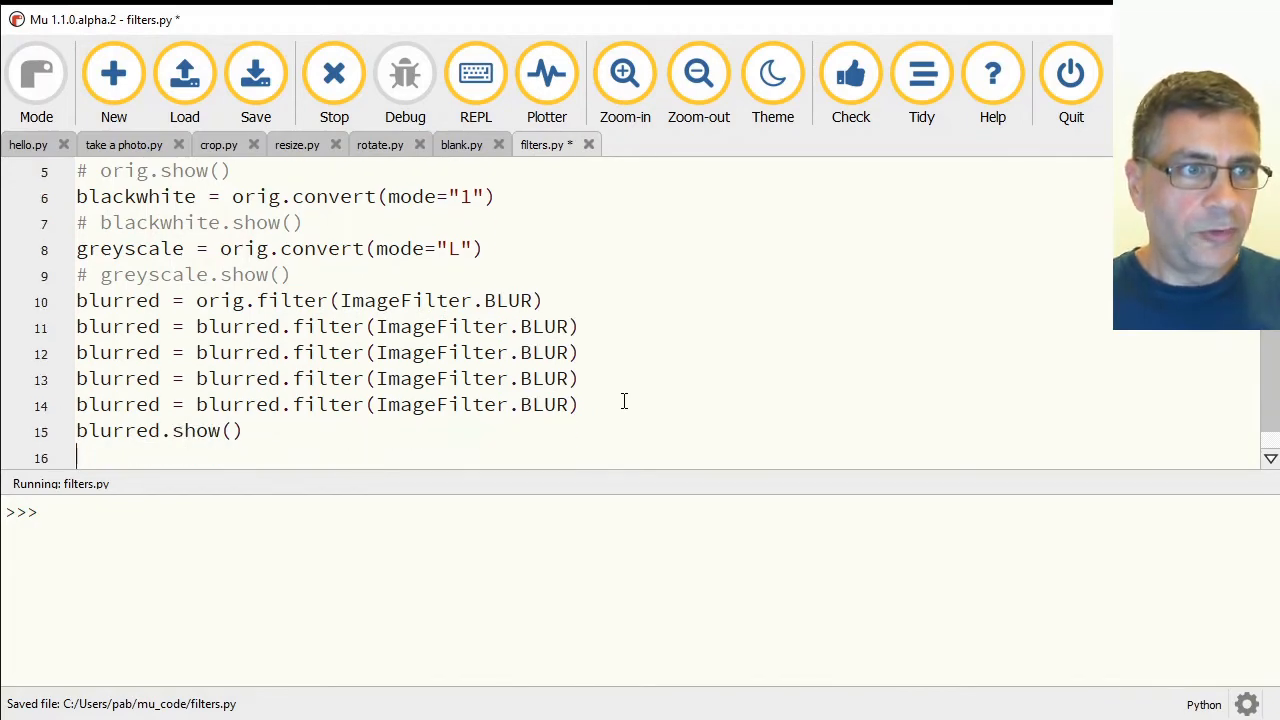
pyautogui.click(334, 73)
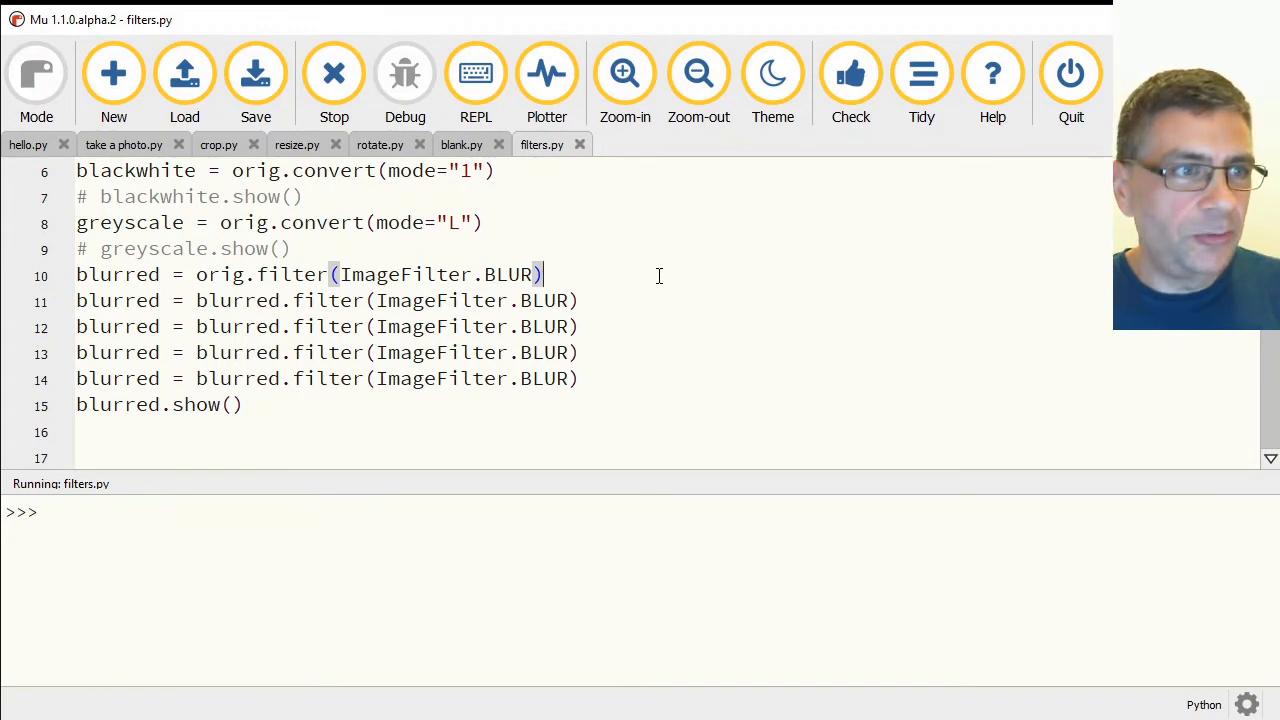
# Start a for i in range() loop and delete the leftover repeated blur lines.
pyautogui.write('for i in')
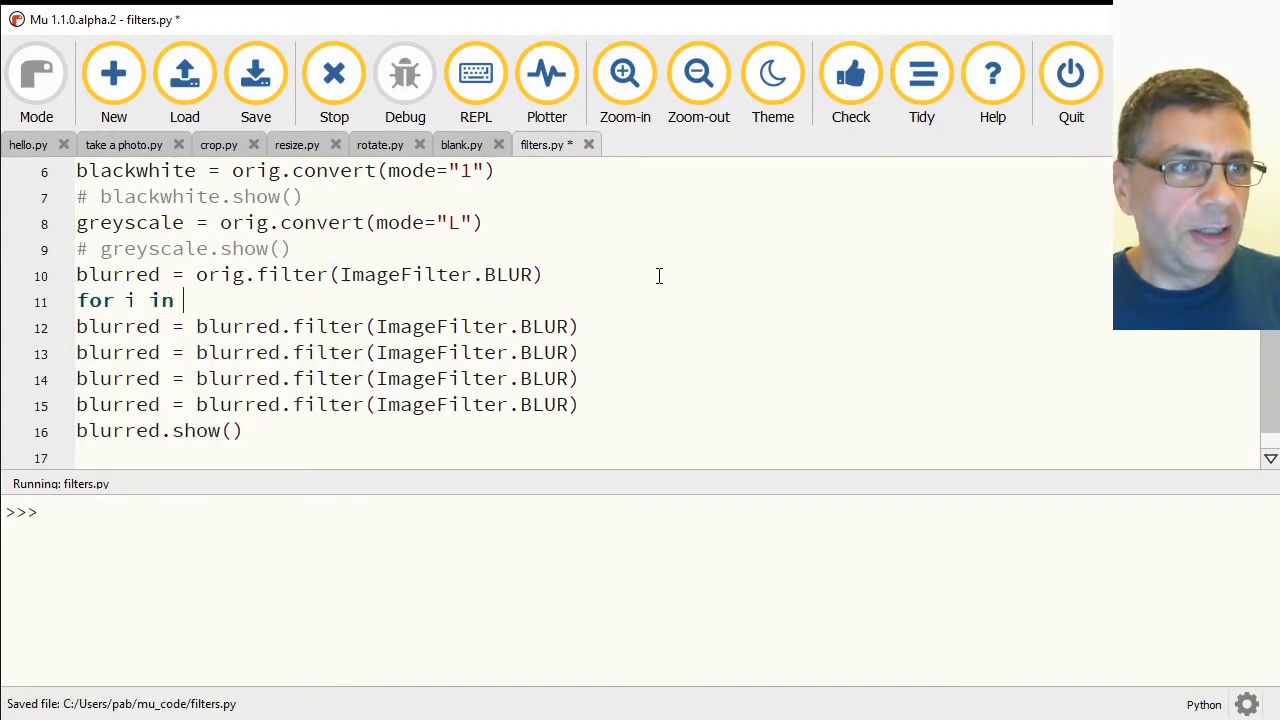
pyautogui.write('range(20):')
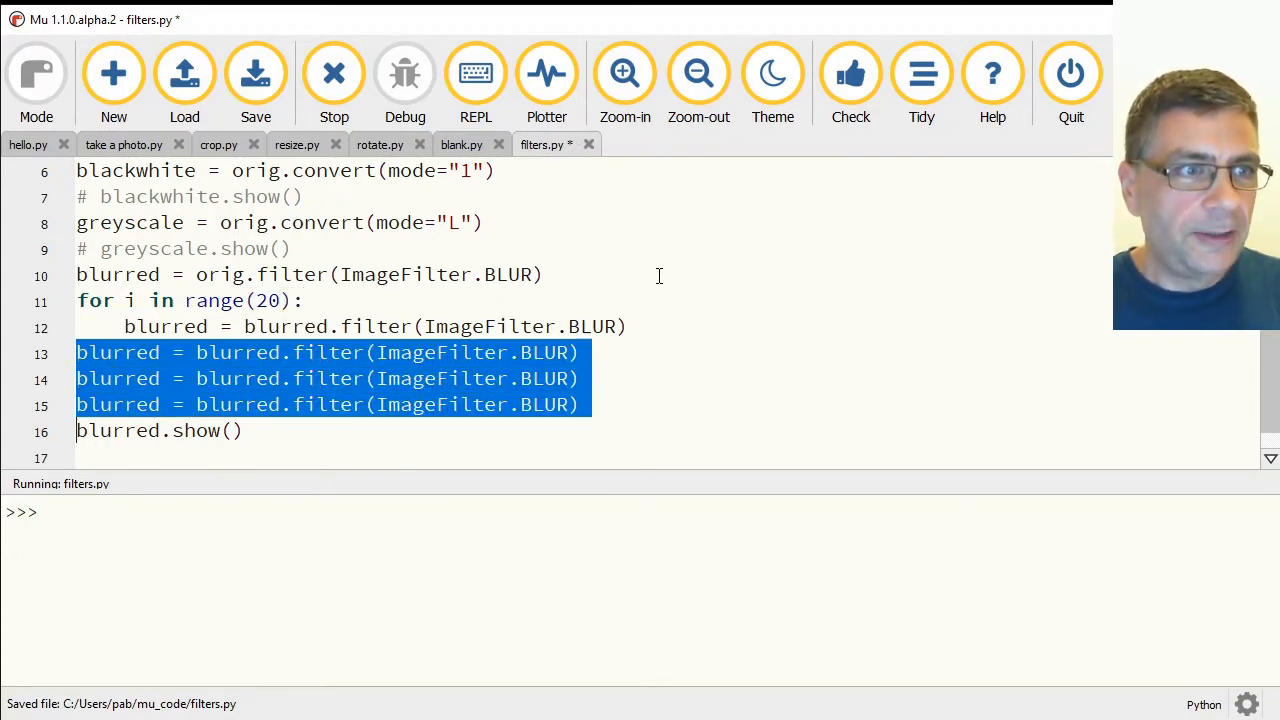
pyautogui.press('Delete')
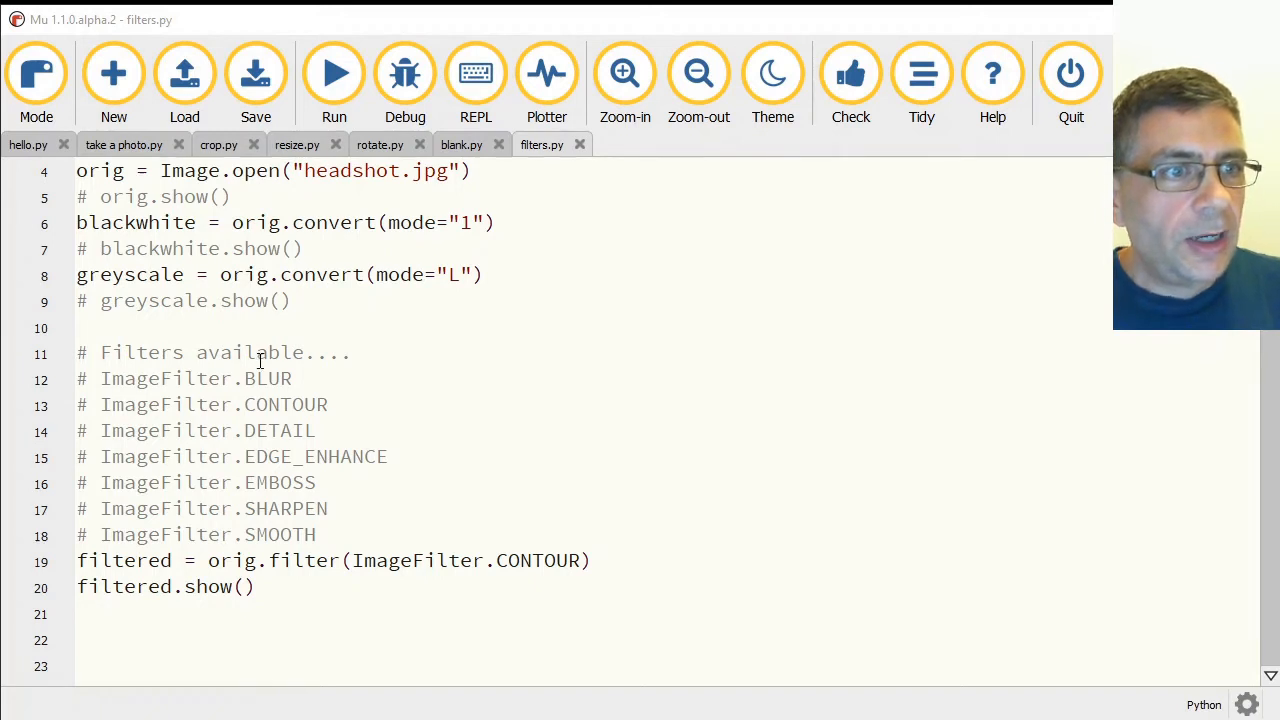
# Run filters.py, view the contour-outlined headshot, and close Photos.
pyautogui.doubleClick(165, 378)
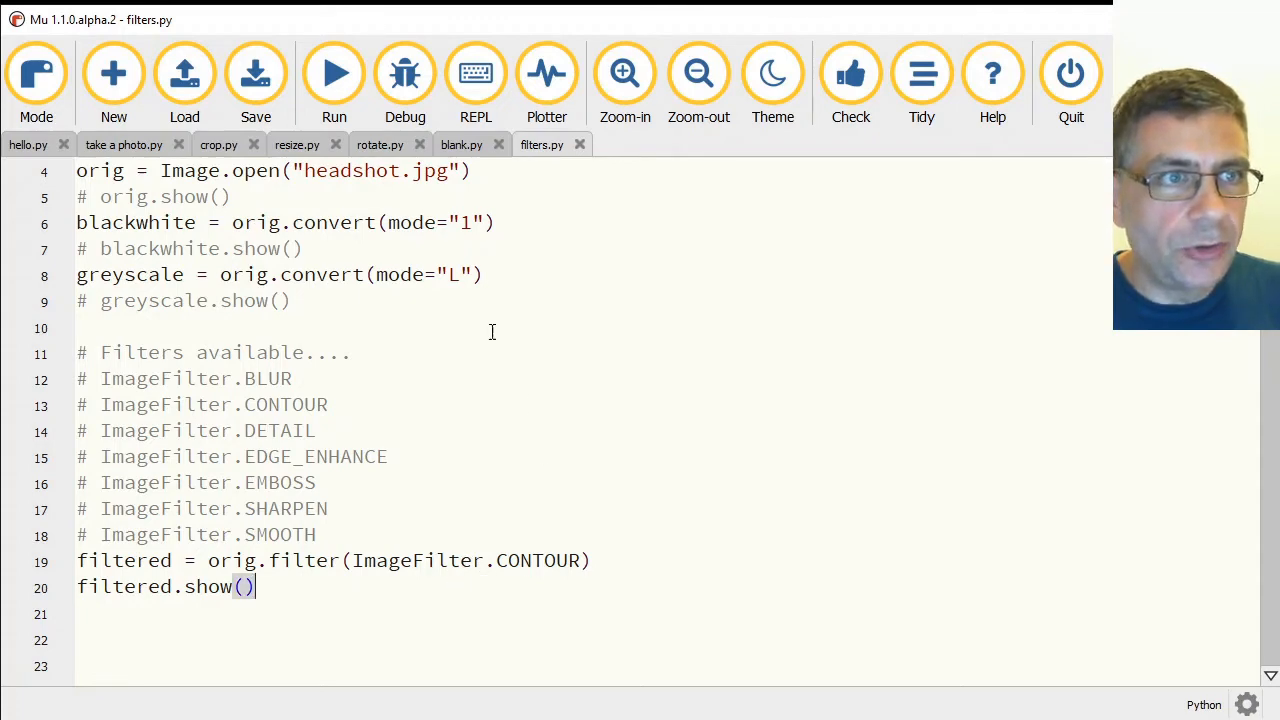
pyautogui.click(334, 72)
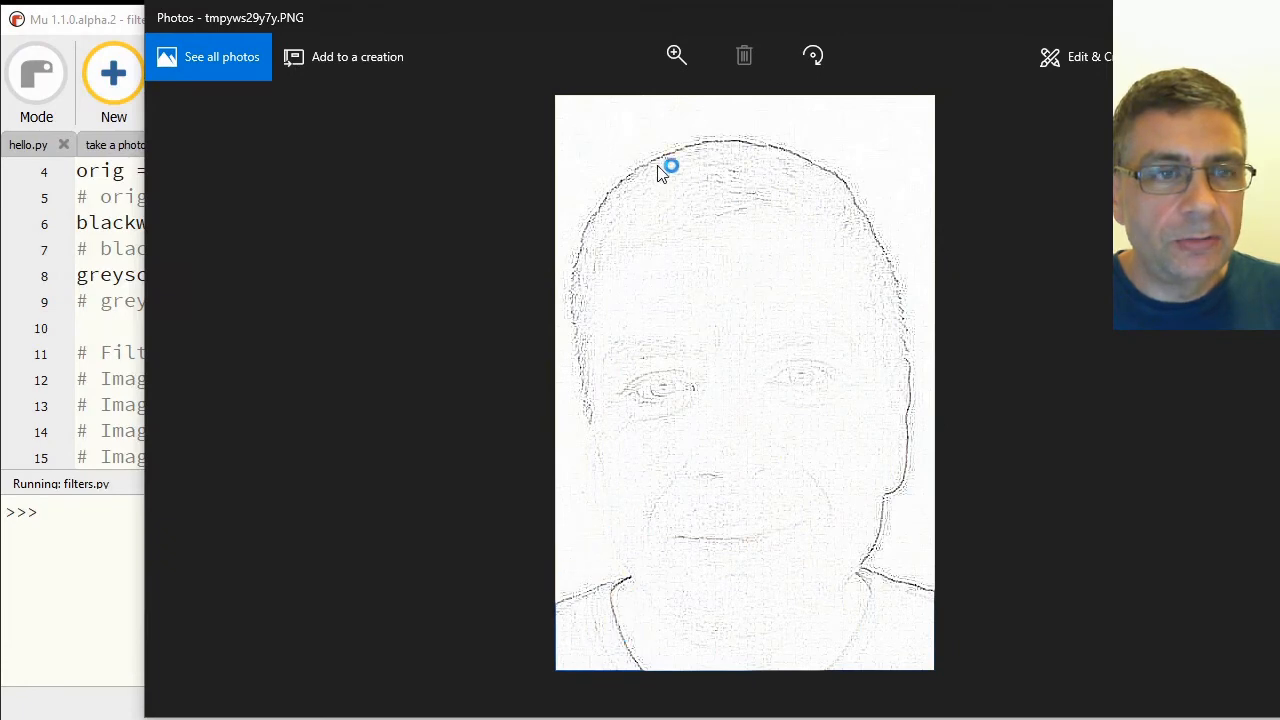
pyautogui.moveTo(855, 311)
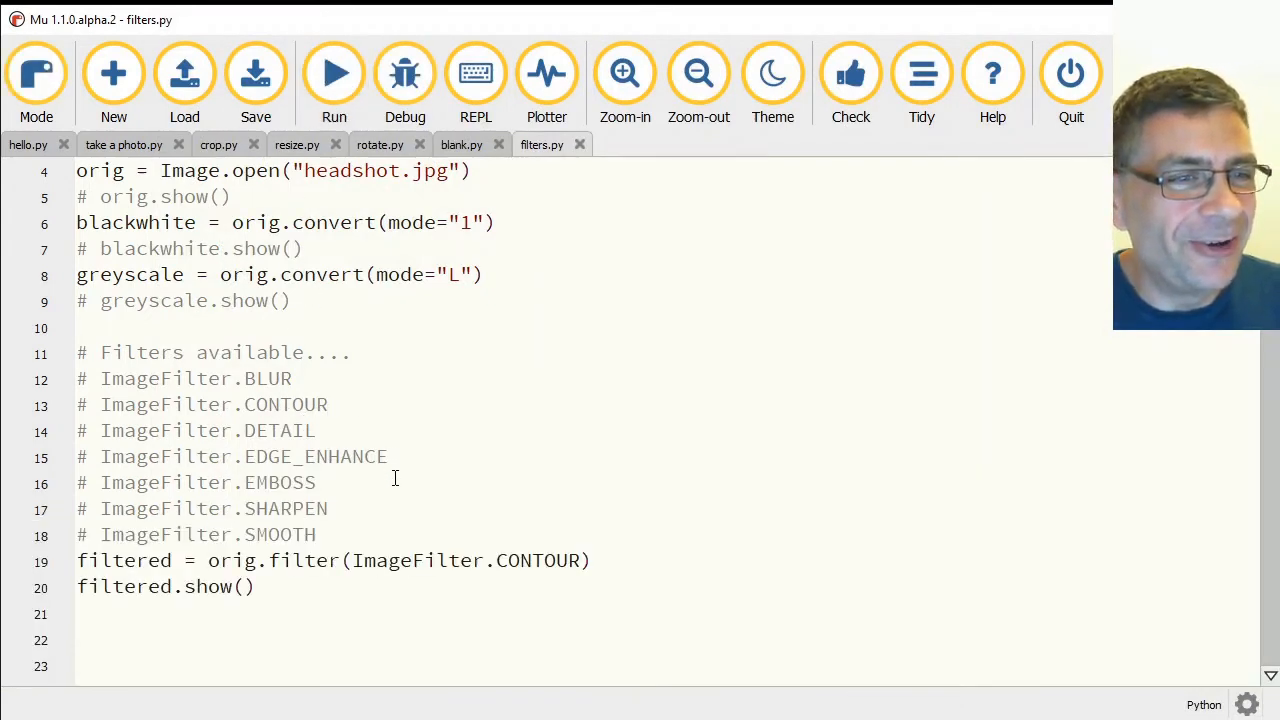
pyautogui.doubleClick(278, 430)
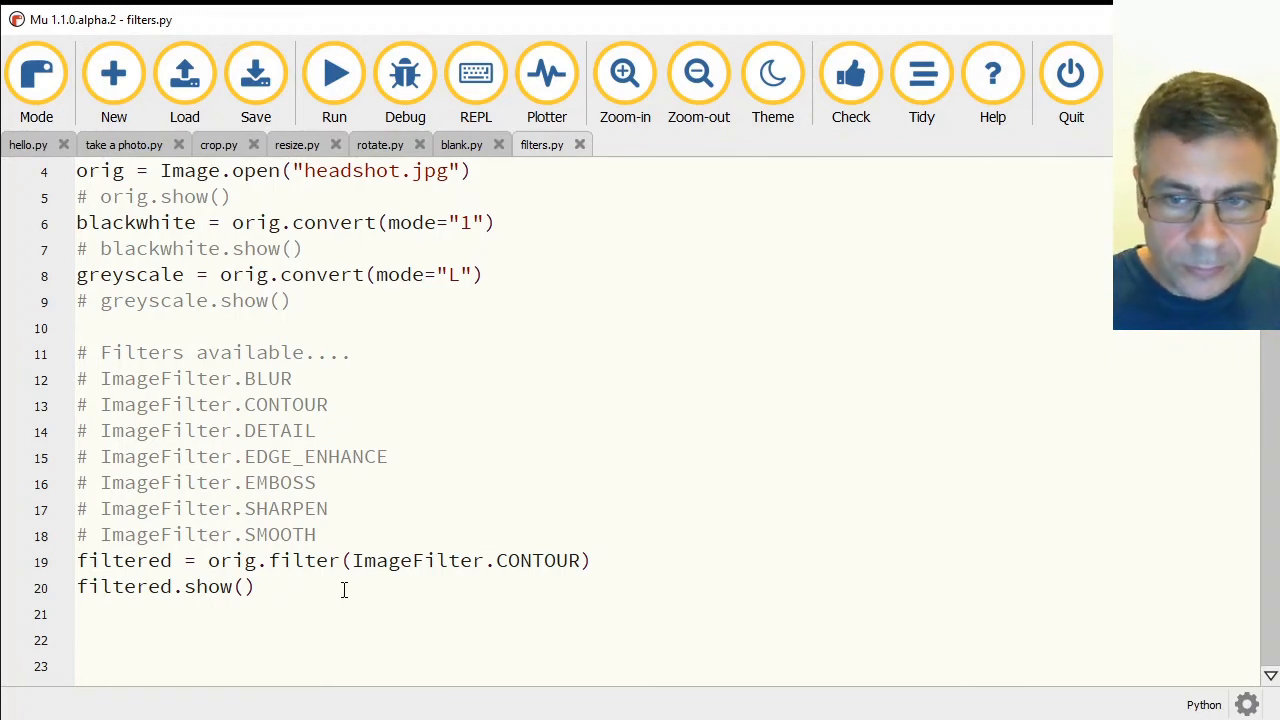
pyautogui.click(255, 75)
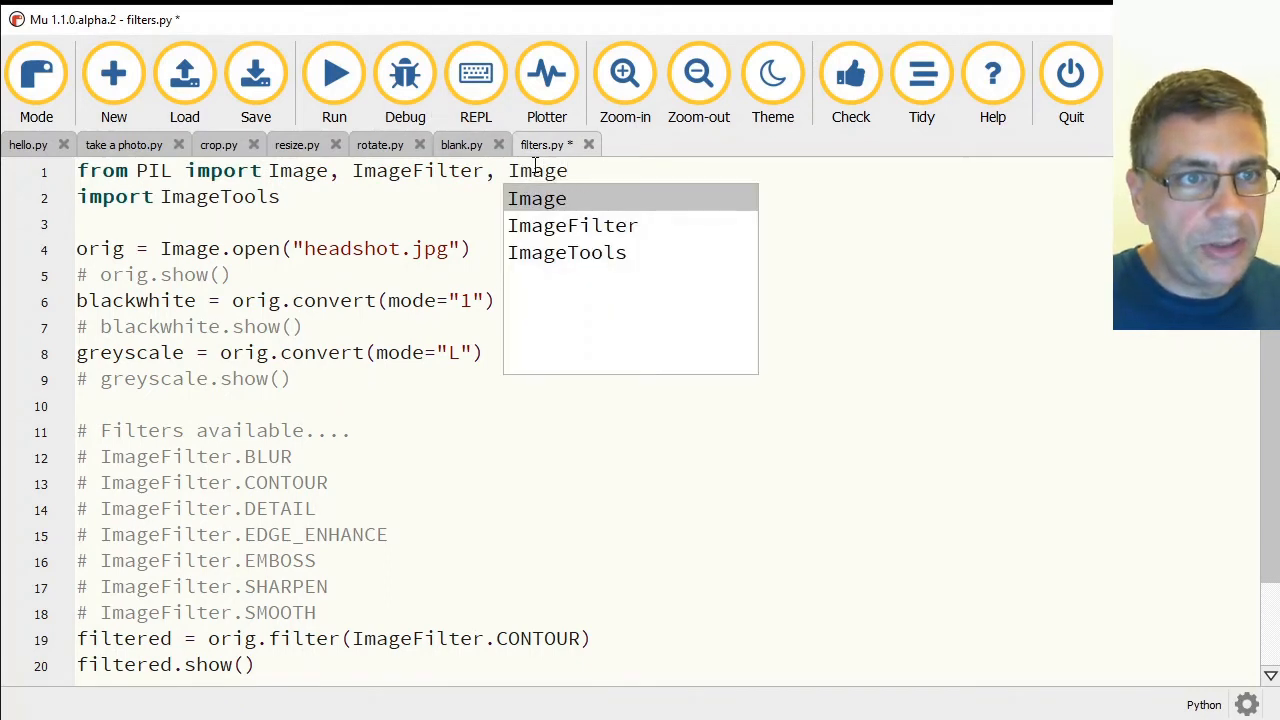
# Import ImageEnhance, add ImageEnhance.Brightness(orig).enhance(0.5) with enhanced.show(), and run.
pyautogui.write('Enhan')
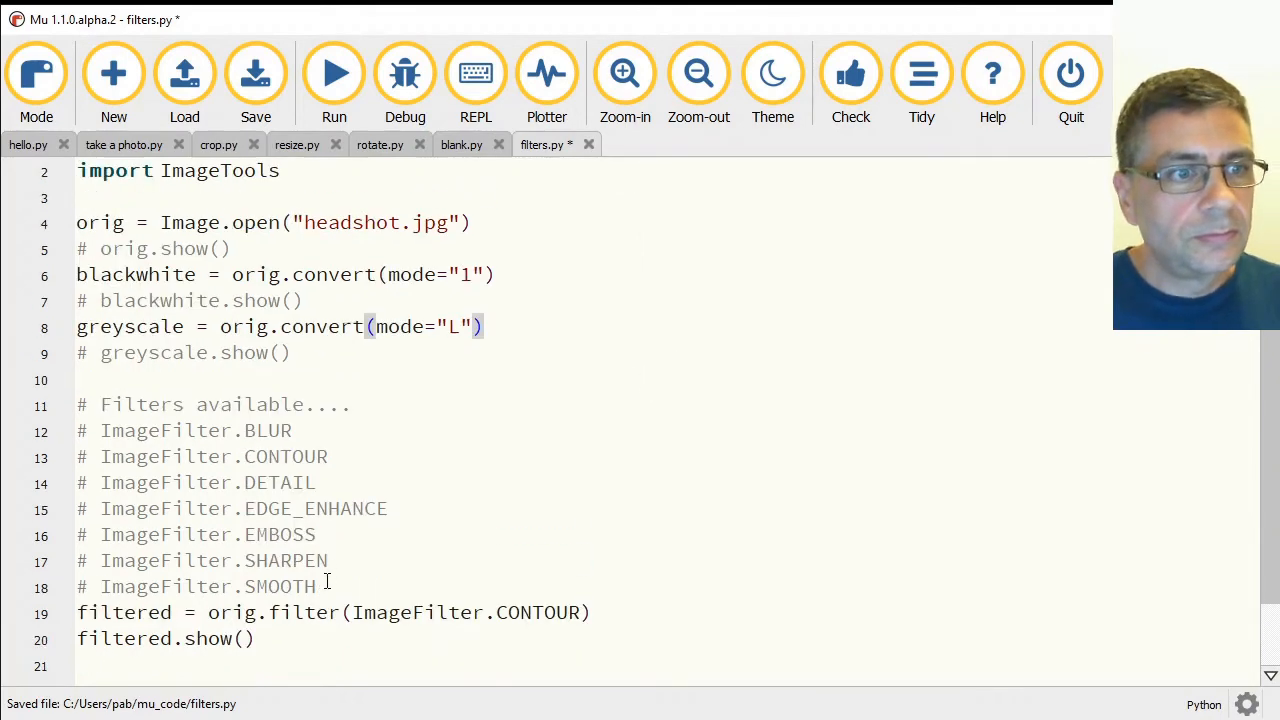
pyautogui.write('enhanced =')
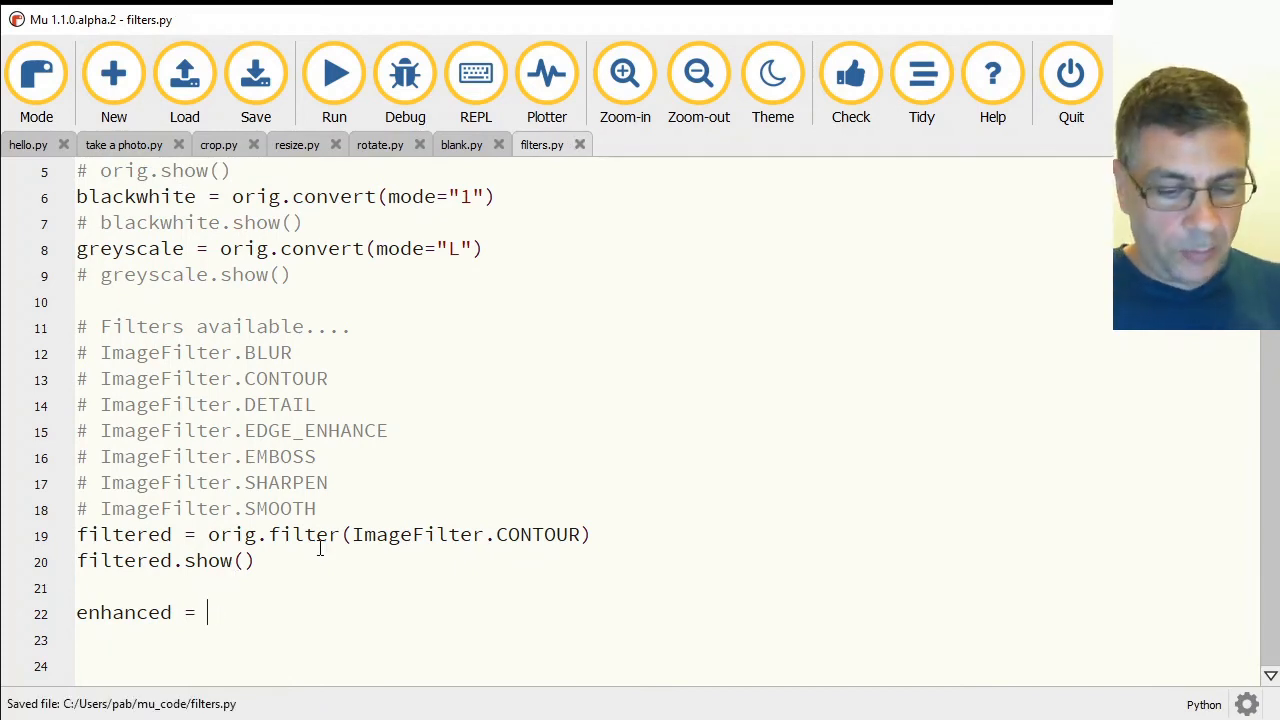
pyautogui.write('ImageEnhance')
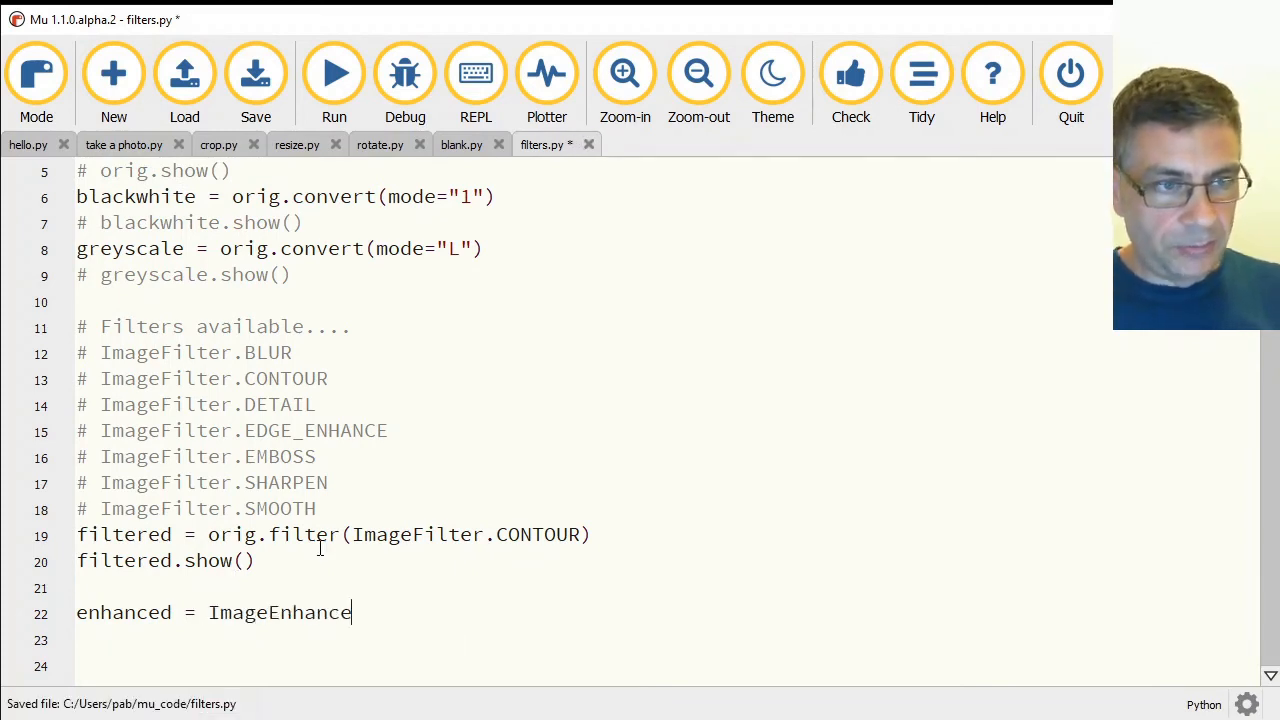
pyautogui.write('.')
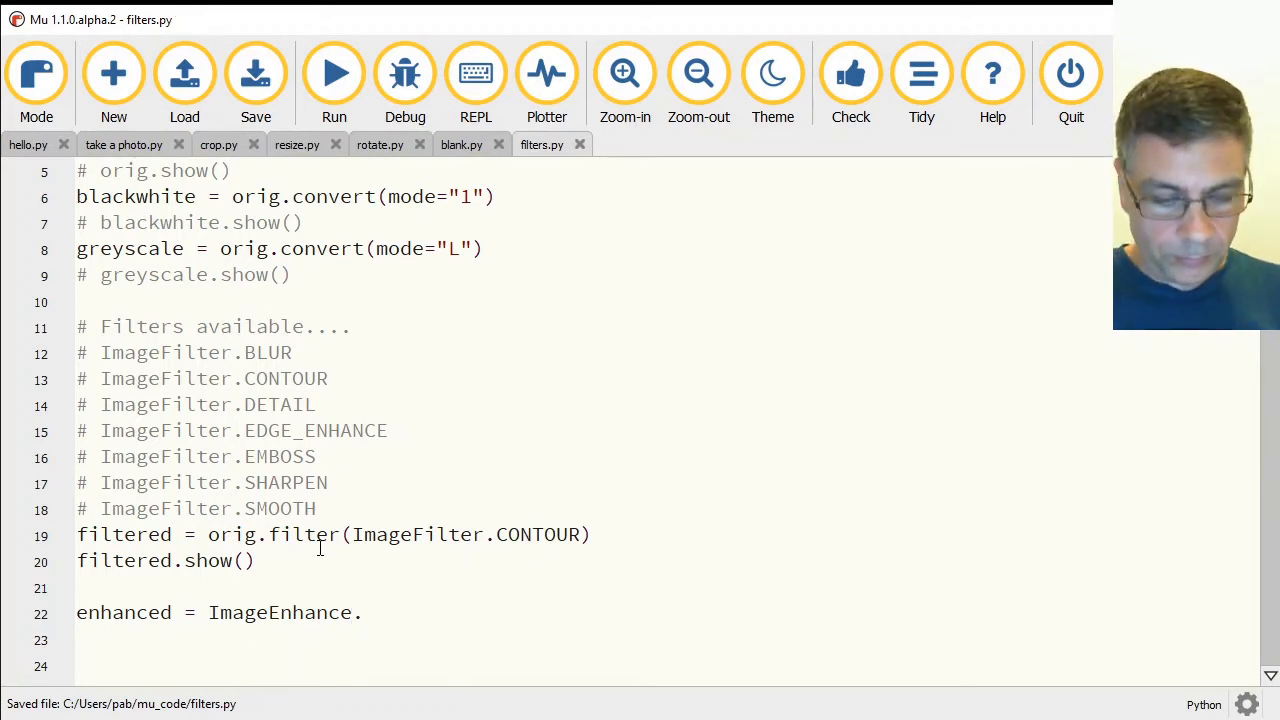
pyautogui.write('Brightne')
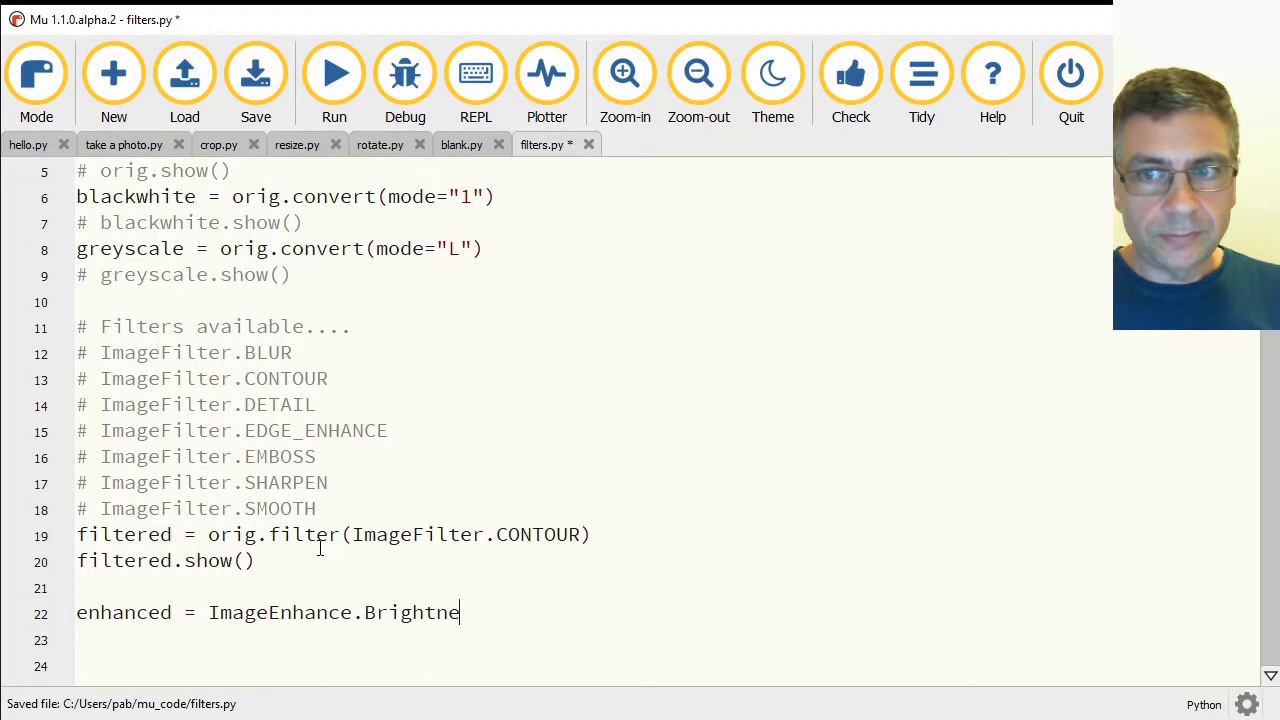
pyautogui.write('ss(orig')
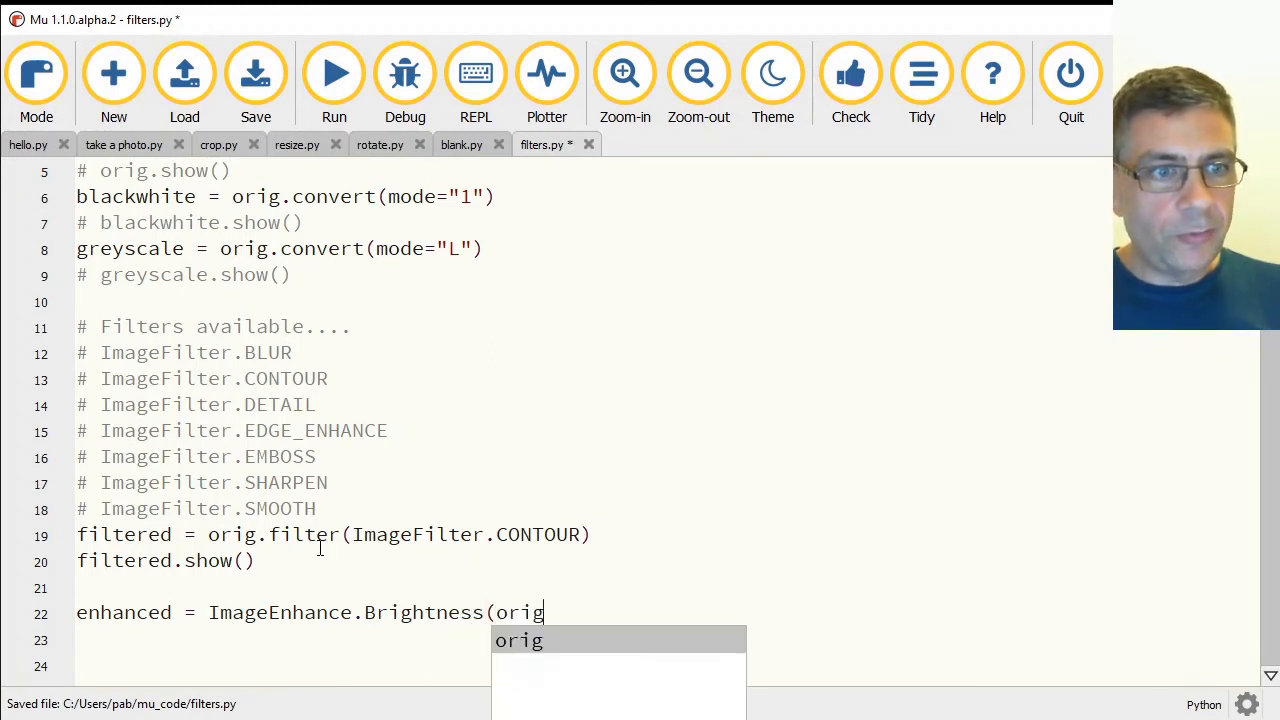
pyautogui.write(').en')
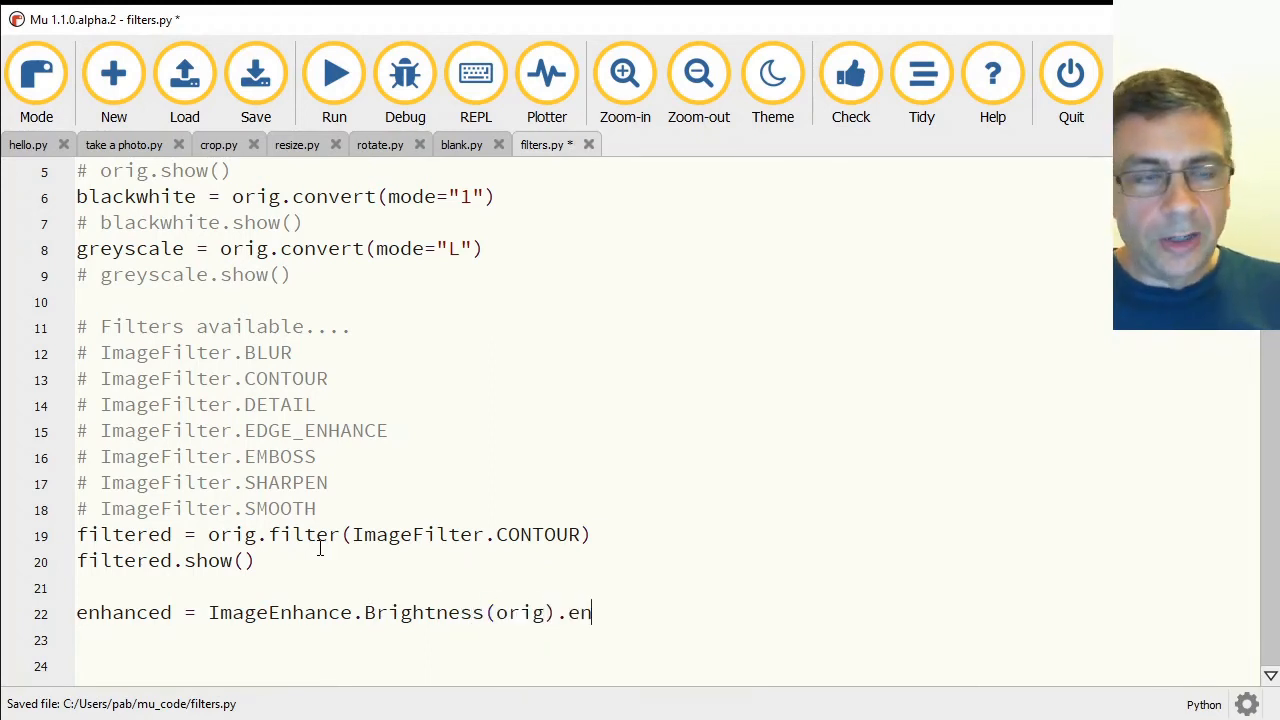
pyautogui.write('hance(1.5')
pyautogui.click(668, 639)
pyautogui.write('enhanced.')
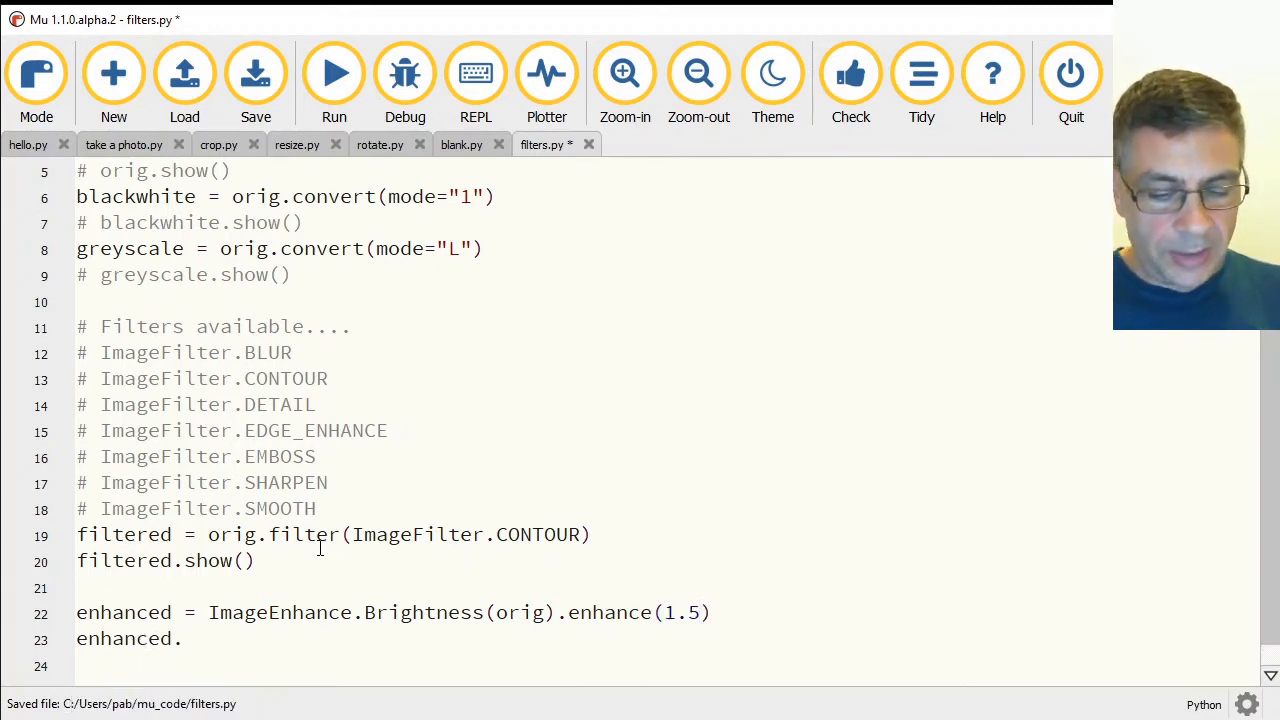
pyautogui.write('show(')
pyautogui.write('0')
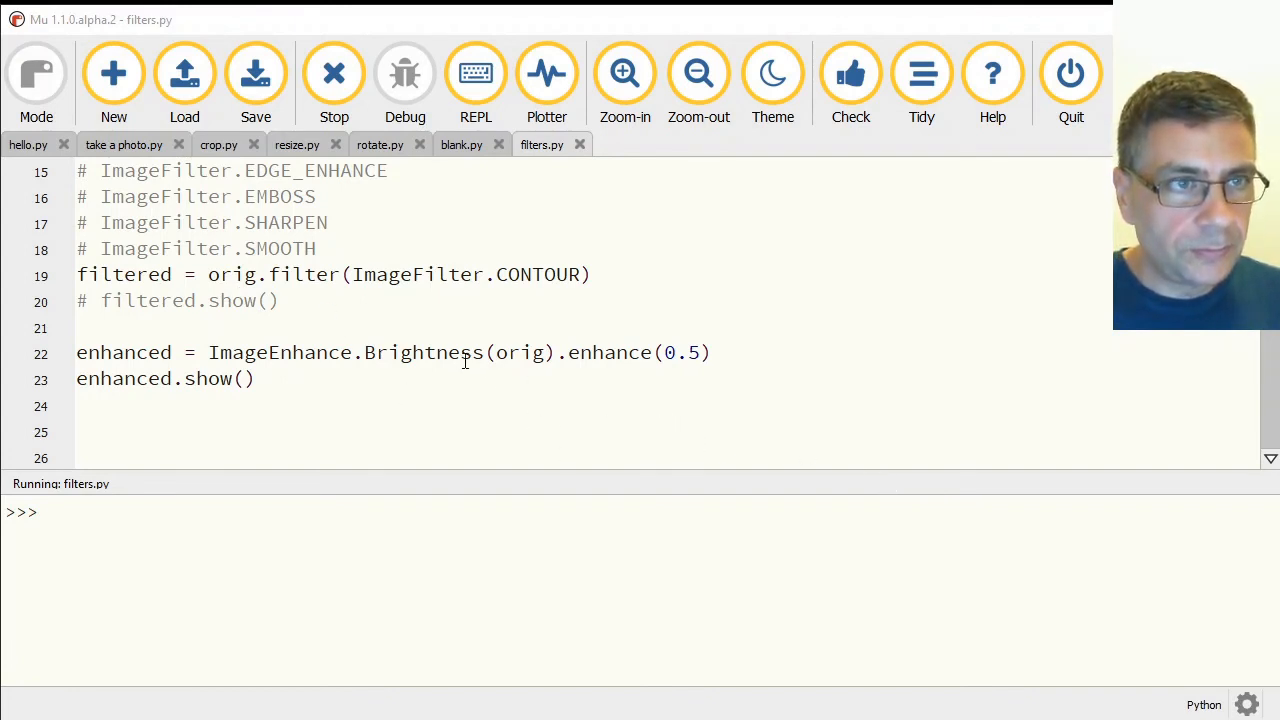
pyautogui.click(334, 72)
pyautogui.write('Contra')
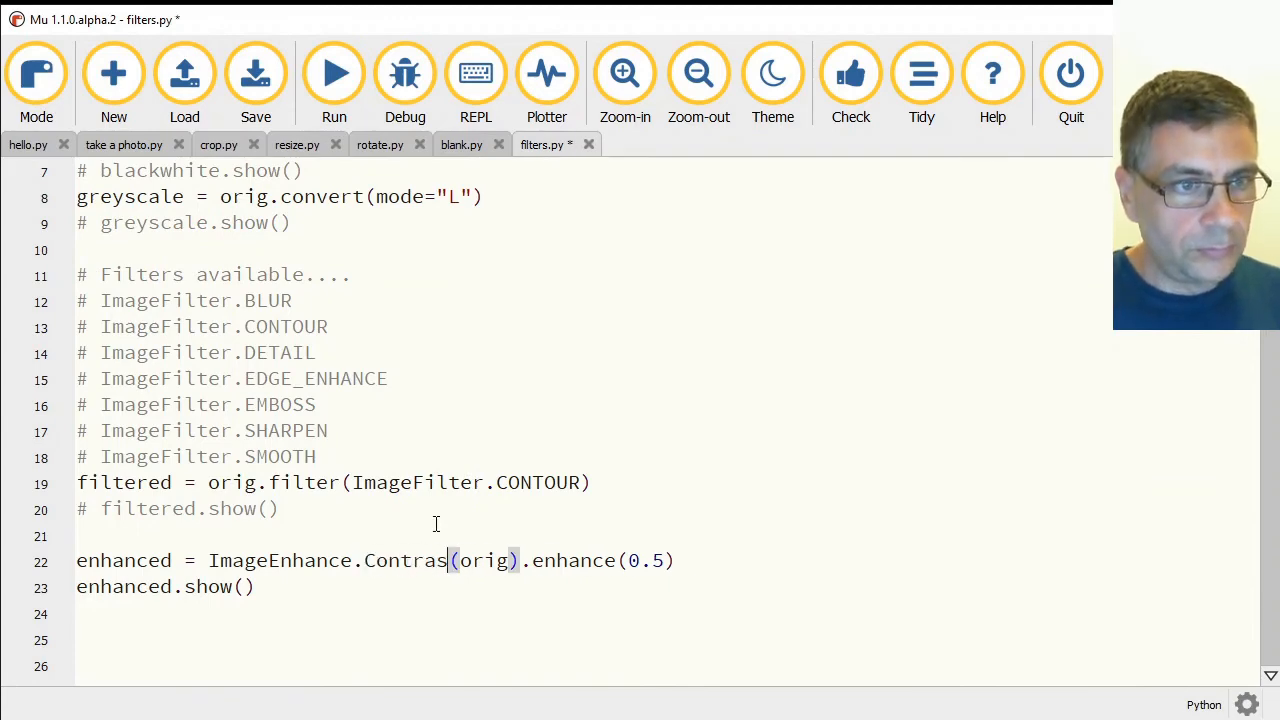
# Save and run the script with ImageEnhance.Contrast at 2.5, then select the Contrast name.
pyautogui.click(334, 72)
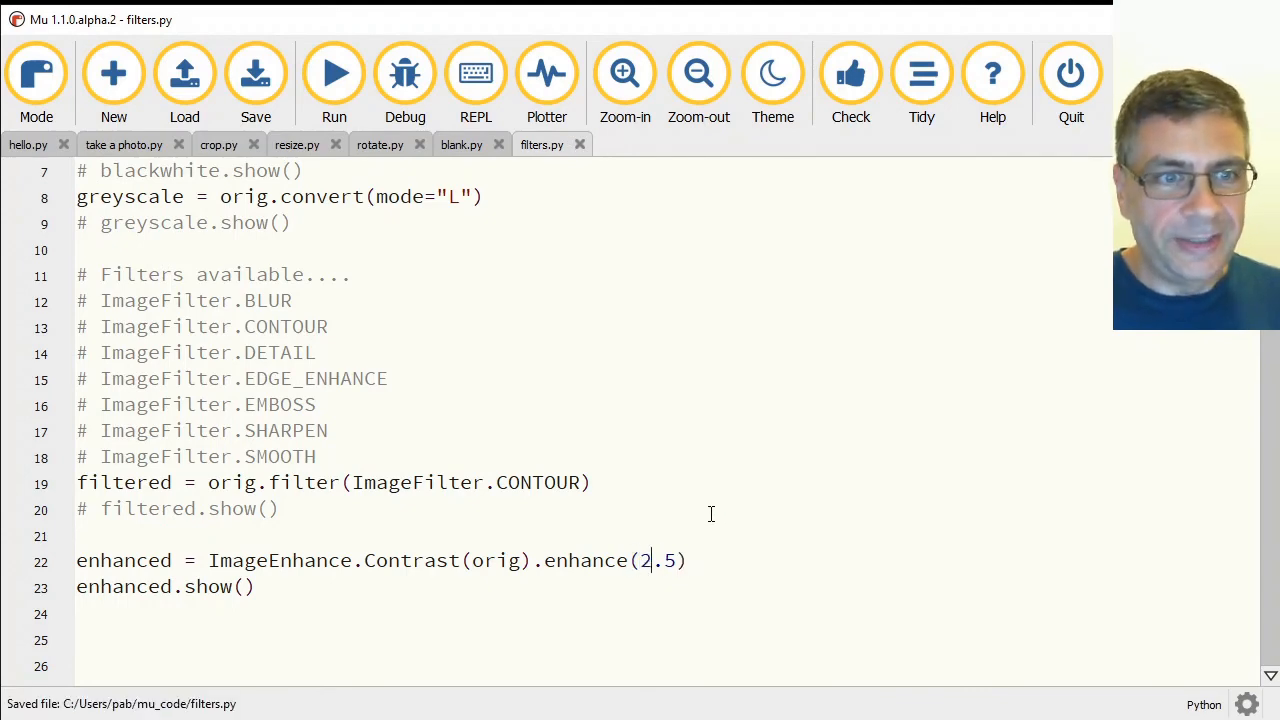
pyautogui.click(334, 72)
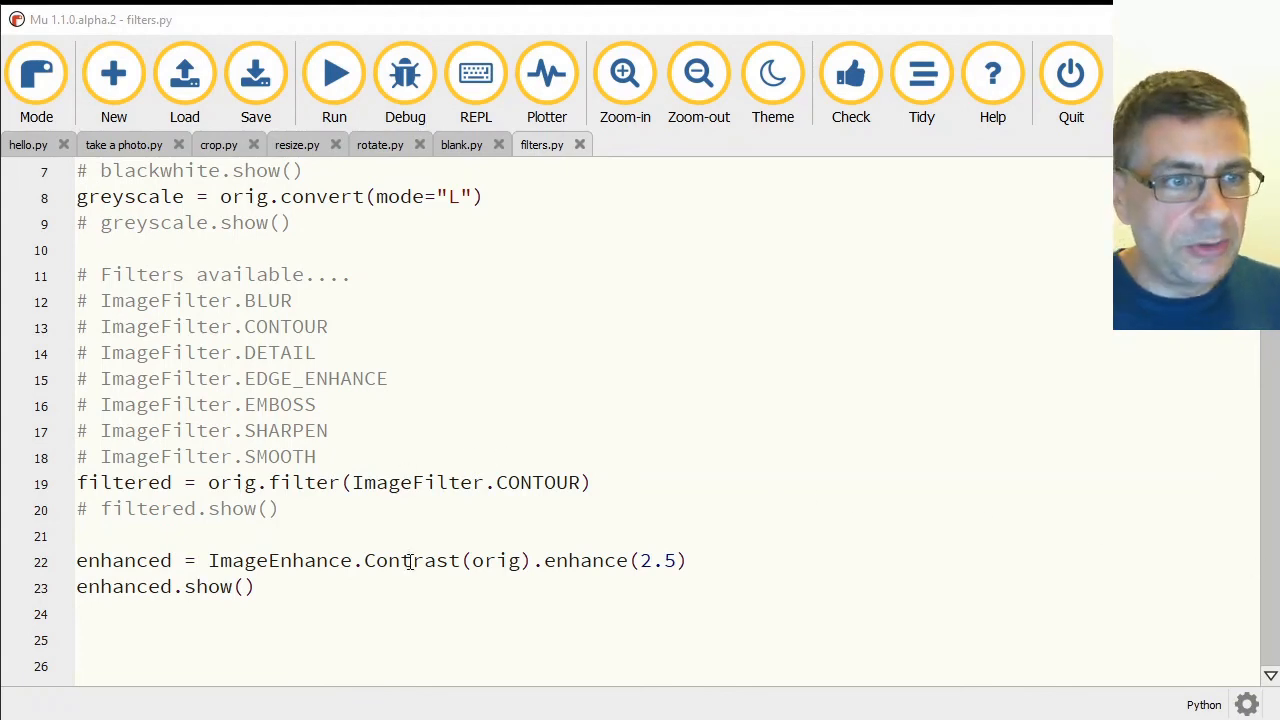
pyautogui.doubleClick(410, 560)
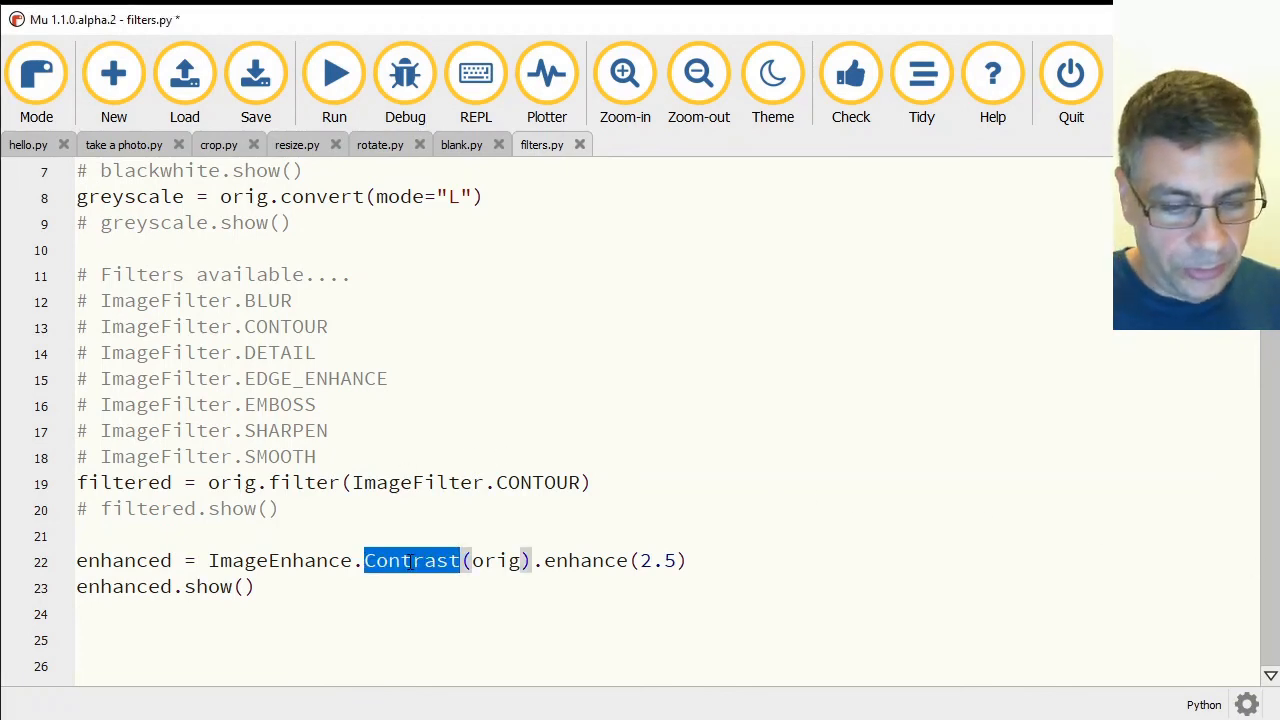
# Replace Contrast with Sharpness on the enhance line and run the script.
pyautogui.write('Sharp')
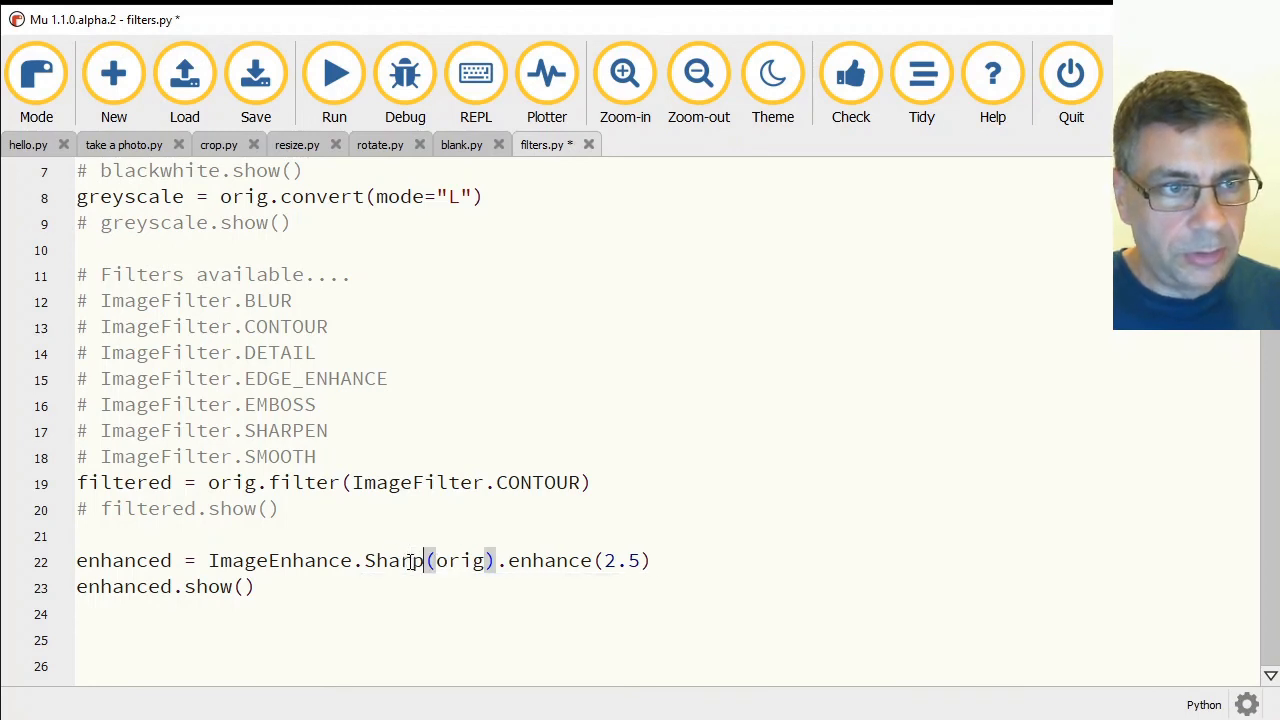
pyautogui.write('ness')
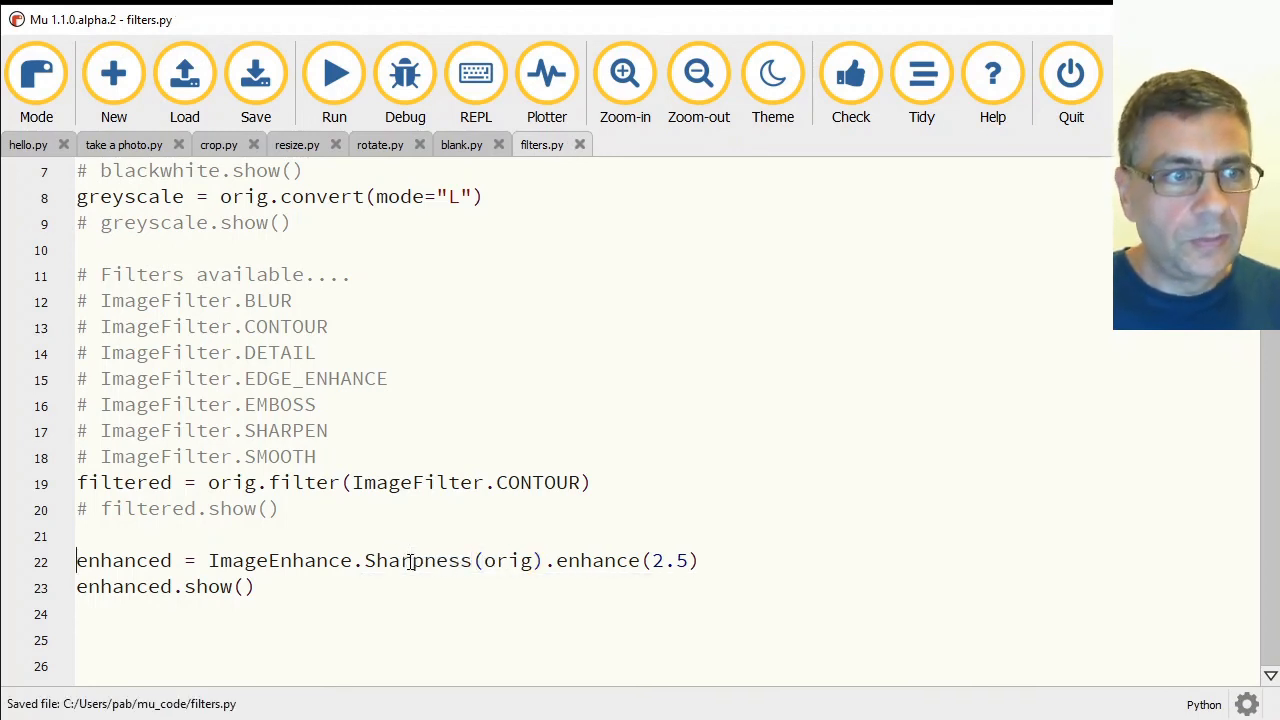
pyautogui.click(334, 72)
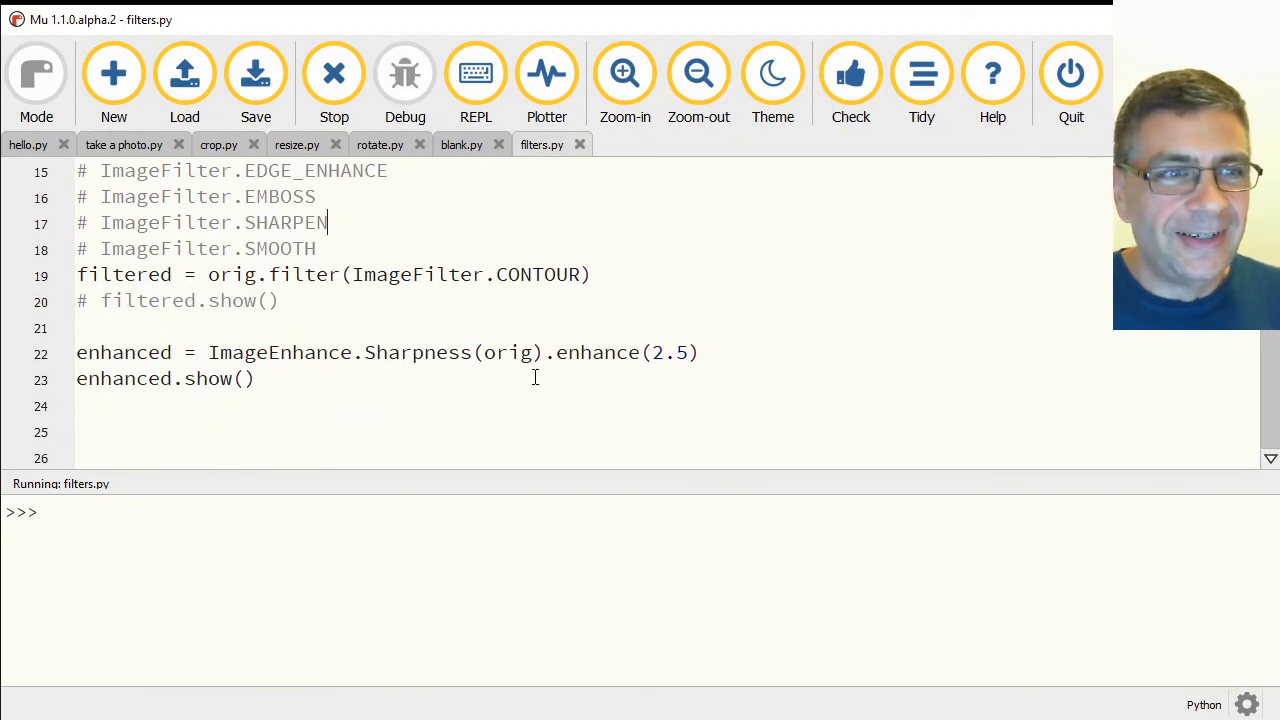
# Change the enhancement to ImageEnhance.Color with a factor of 0.0.
pyautogui.write('Colo')
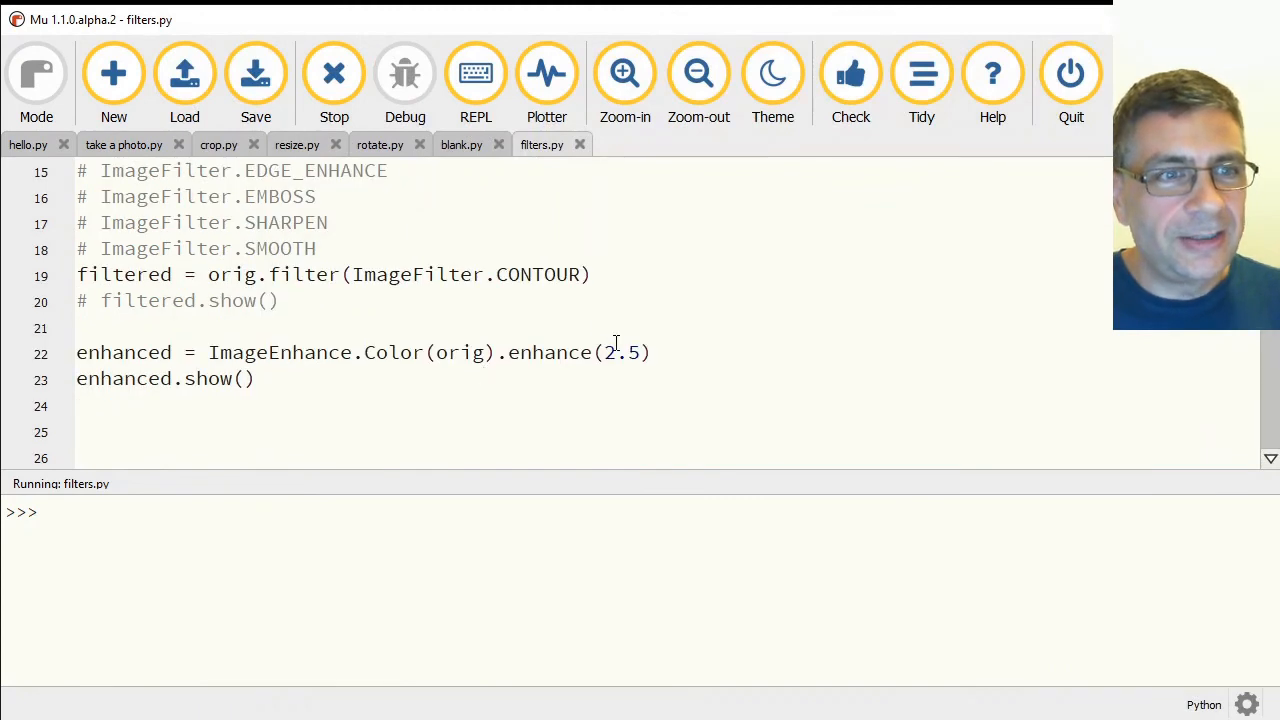
pyautogui.doubleClick(609, 352)
pyautogui.write('0')
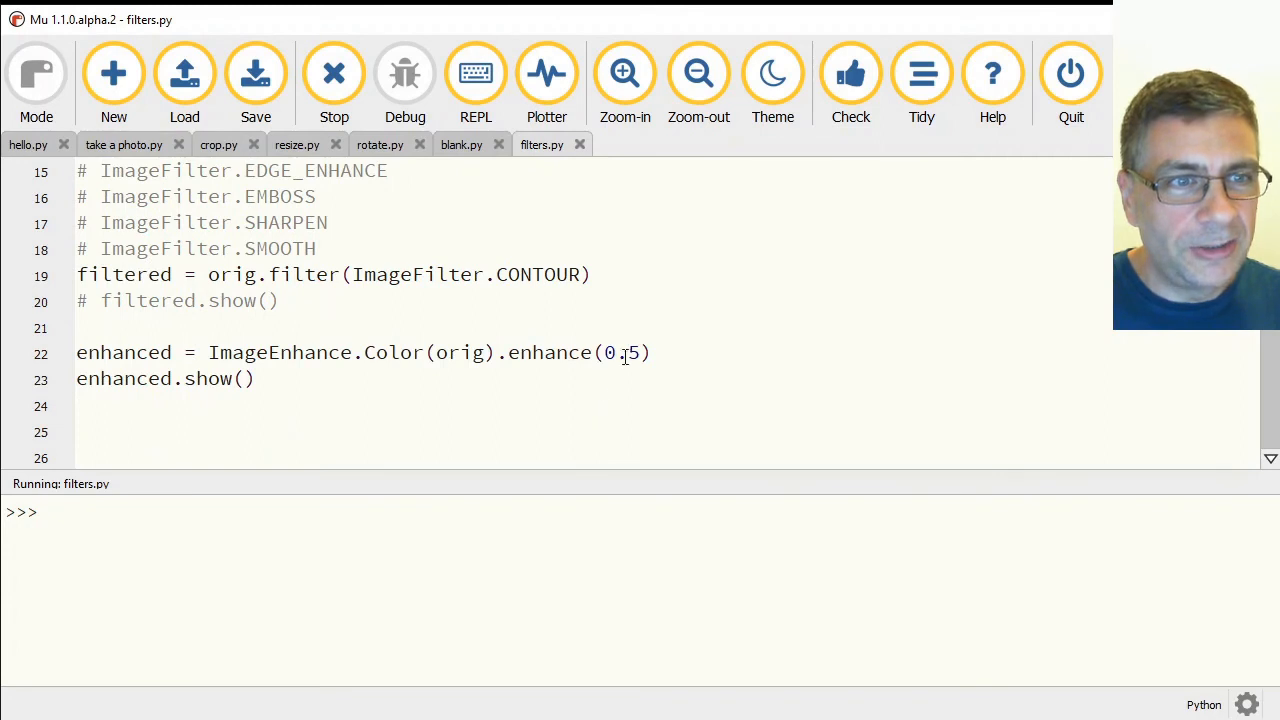
pyautogui.press('BackSpace')
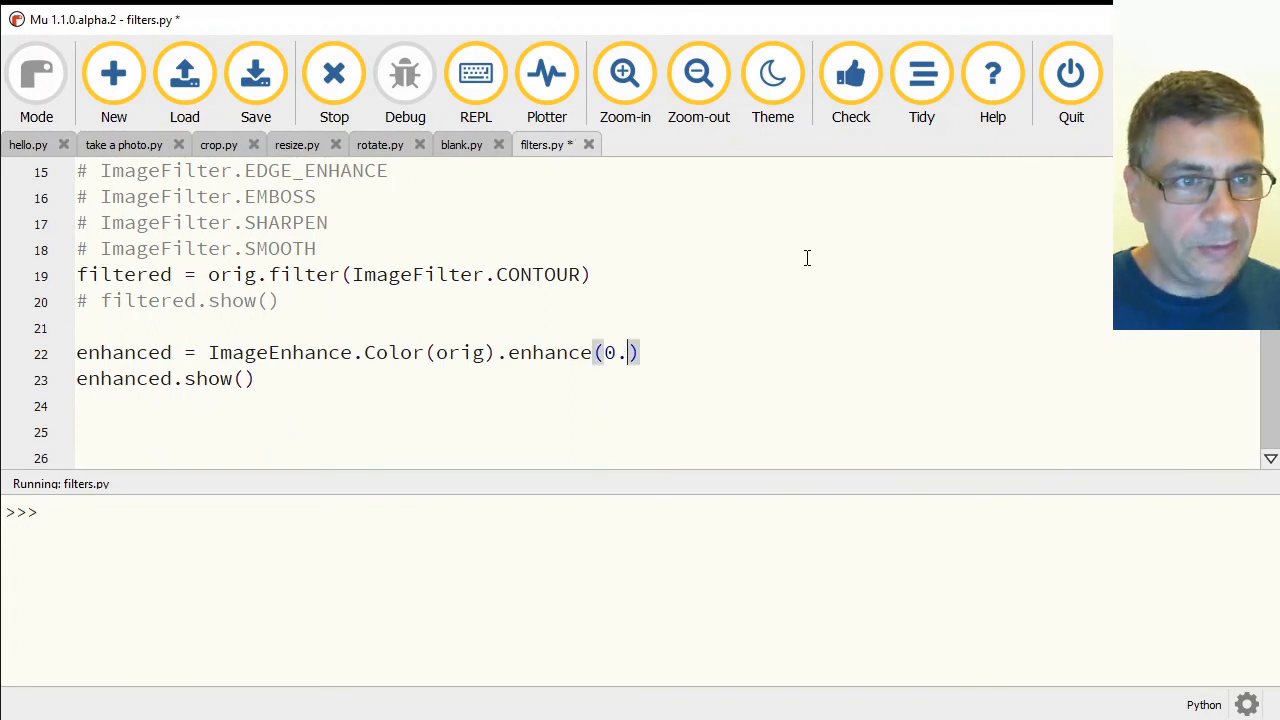
pyautogui.write('0')
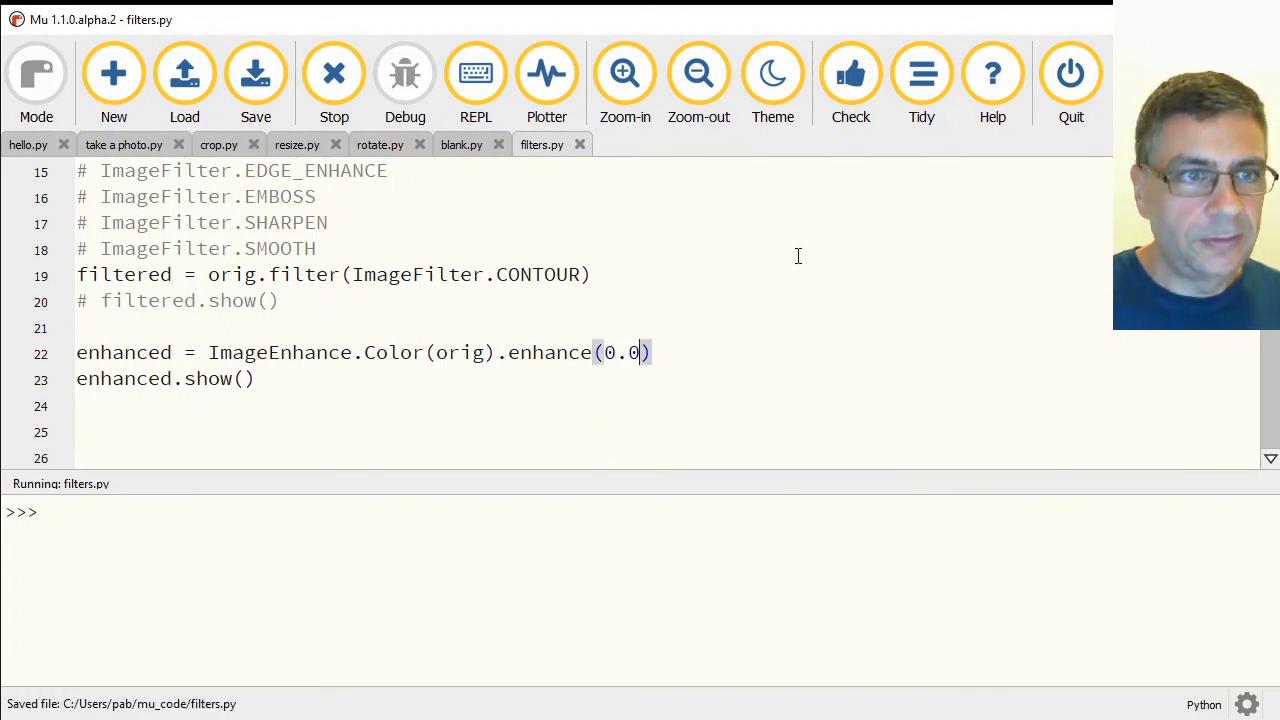